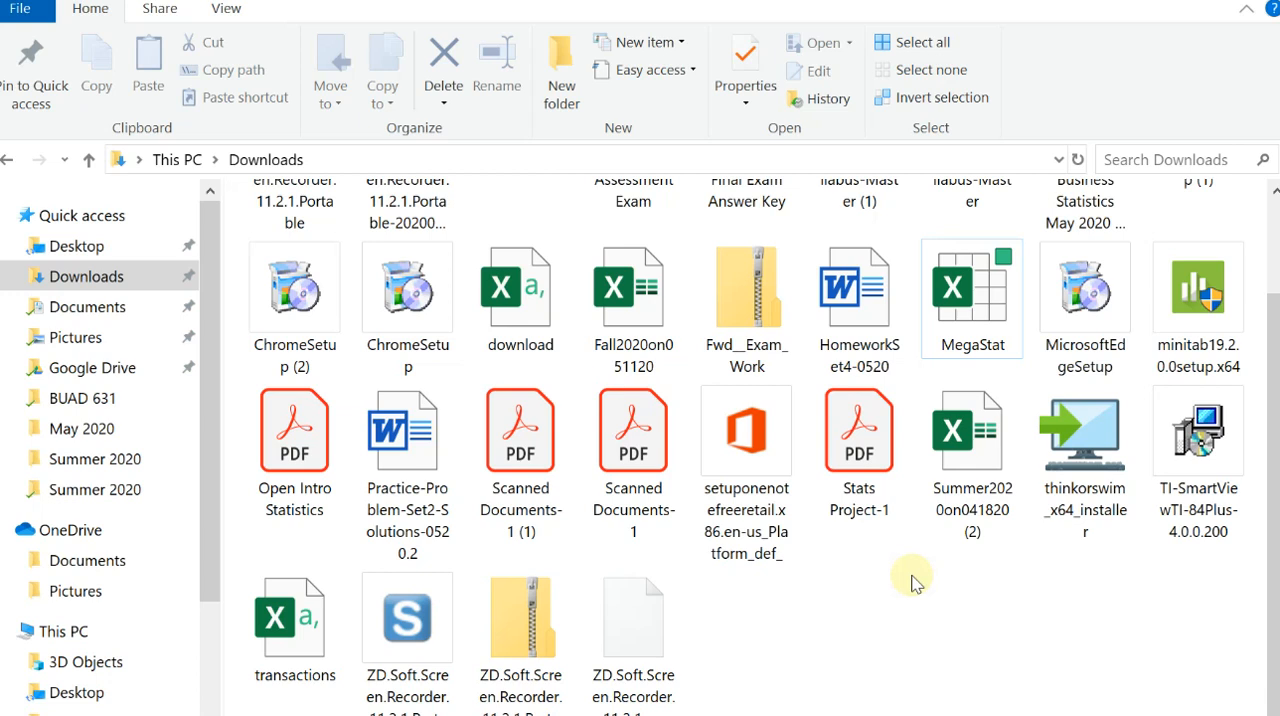
mouse_move(932, 547)
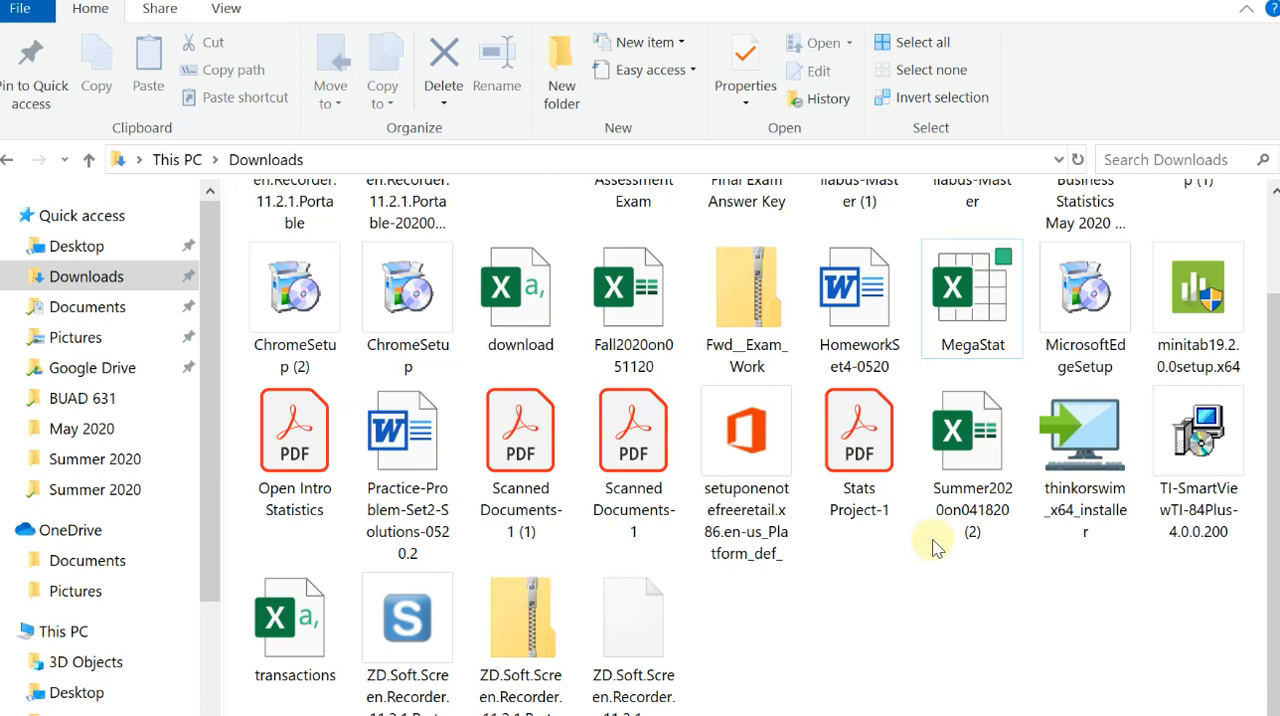
mouse_move(945, 578)
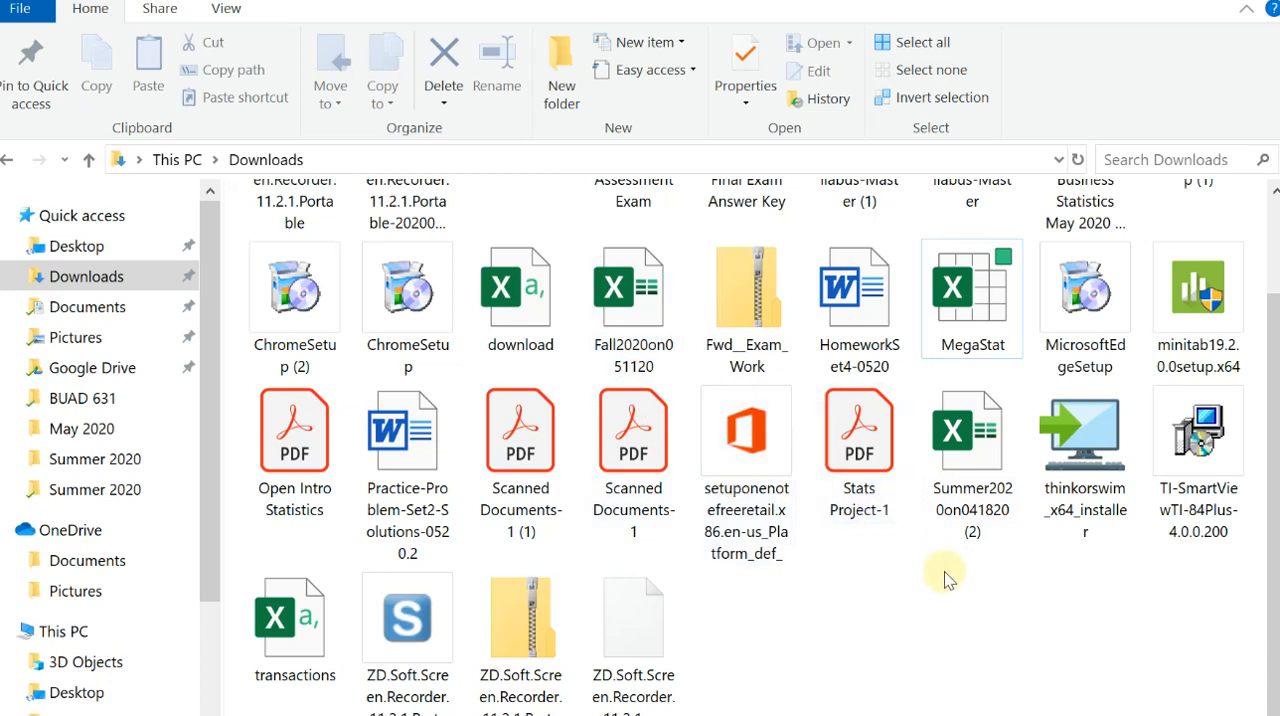
Step: Open MegaStat.xla in Excel and bring up Excel Options on the General page
click(633, 290)
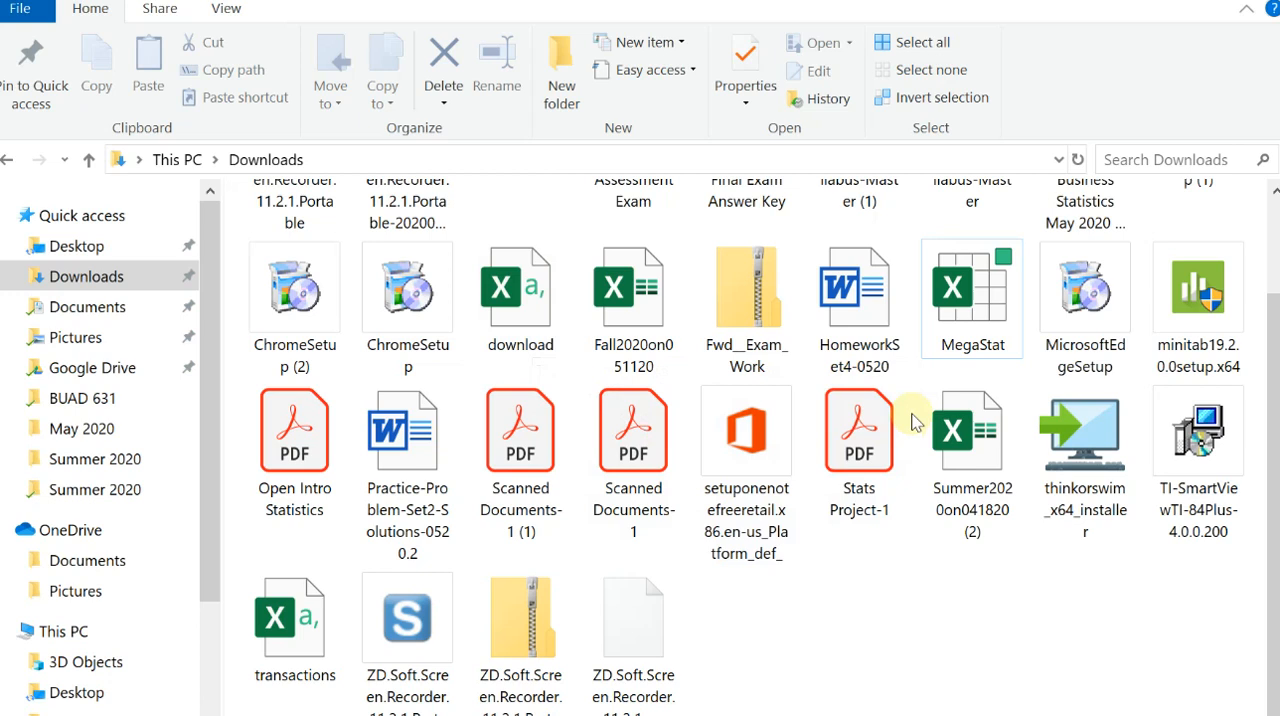
mouse_move(90, 276)
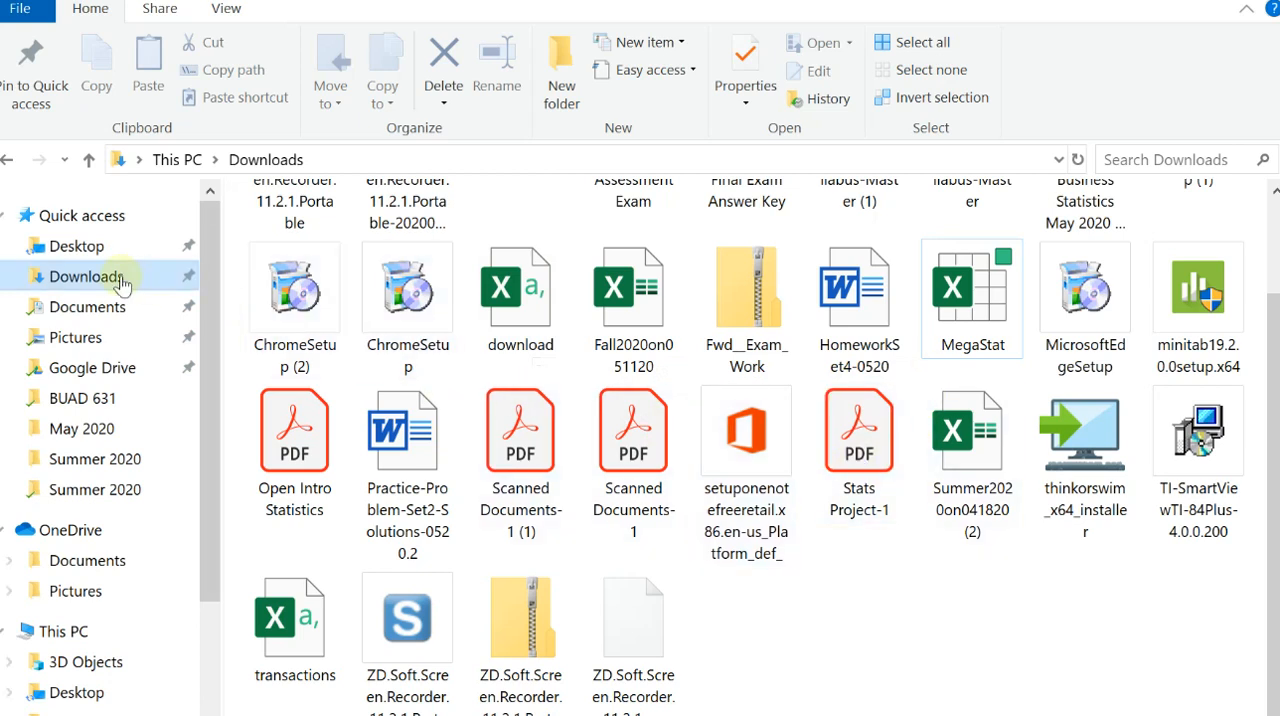
mouse_move(95, 285)
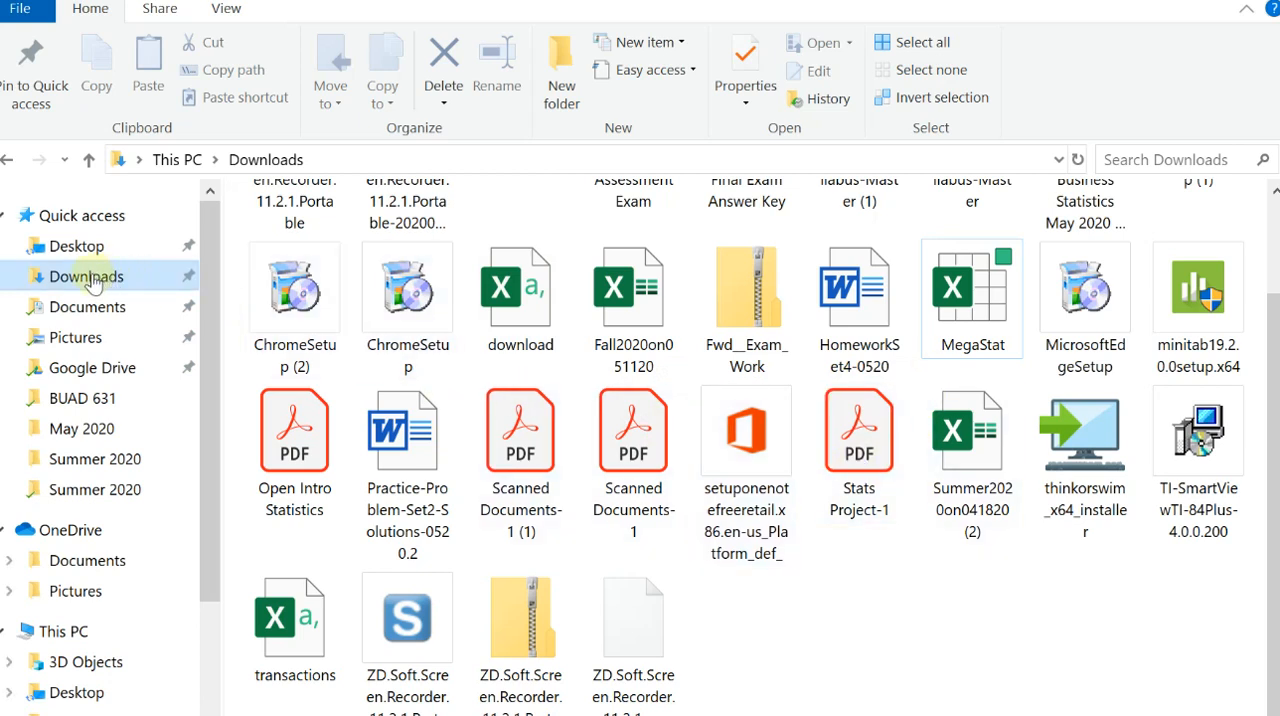
mouse_move(78, 289)
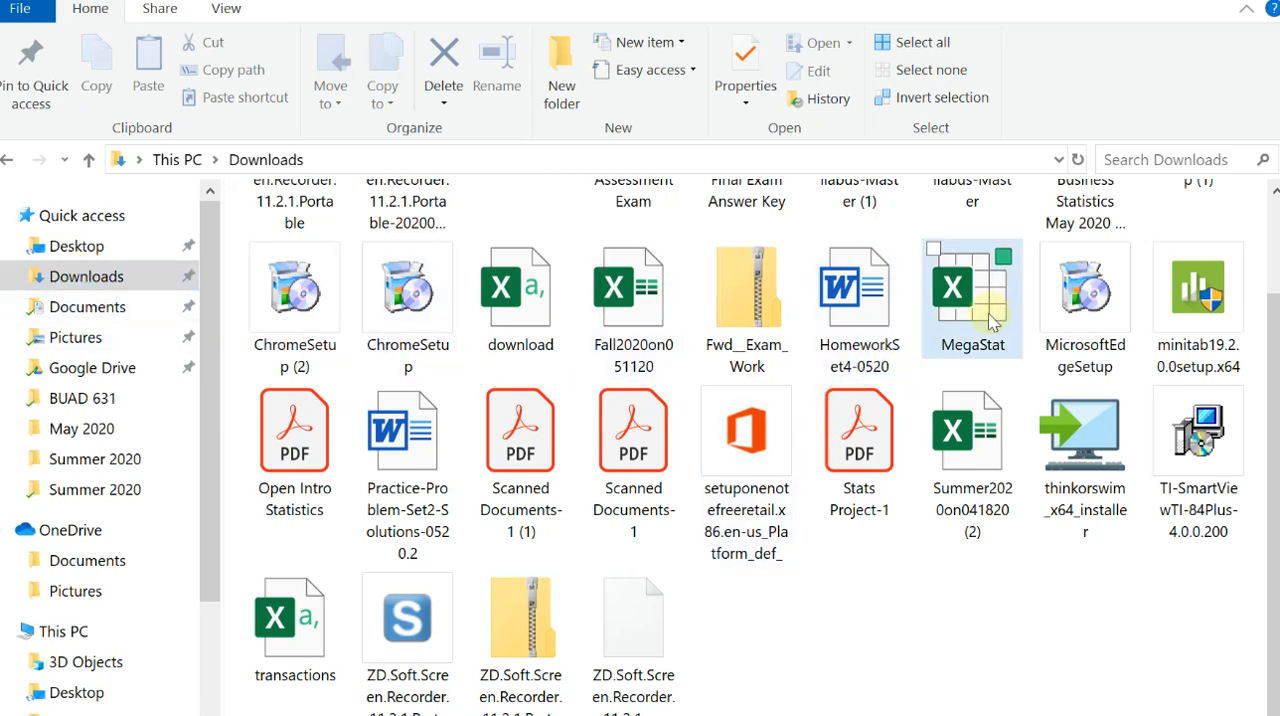
double_click(971, 297)
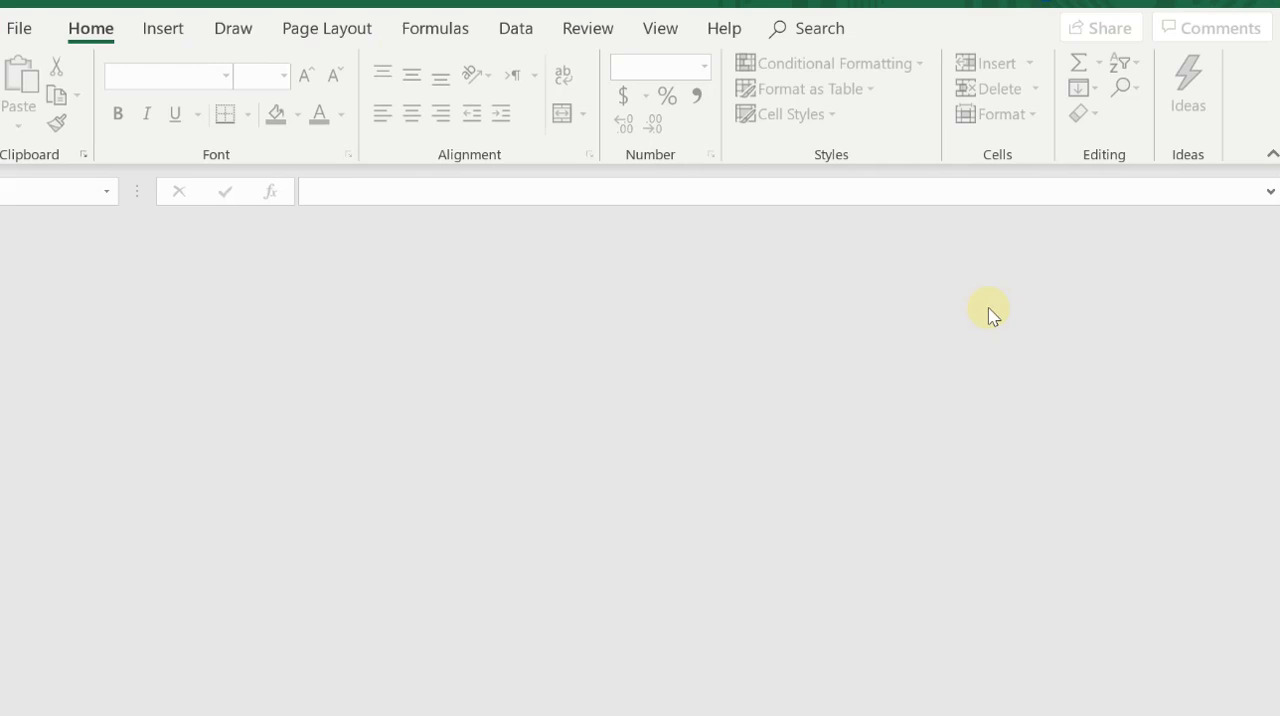
mouse_move(775, 28)
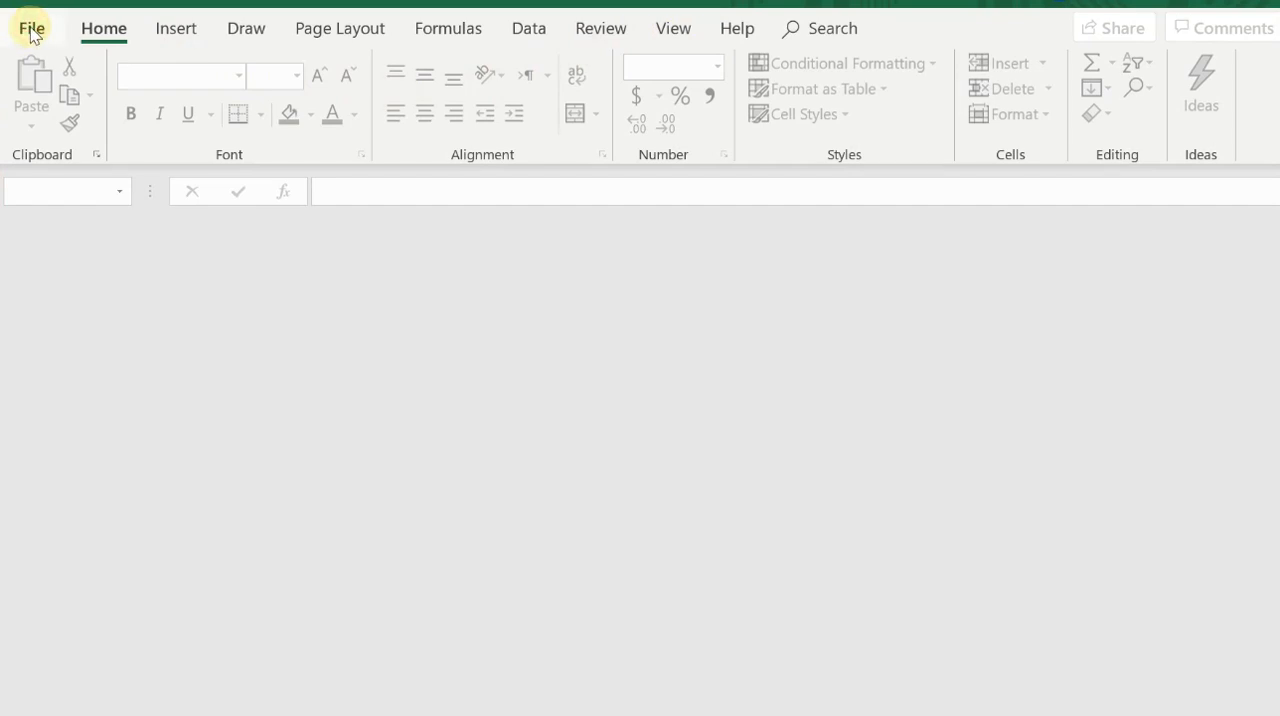
click(31, 28)
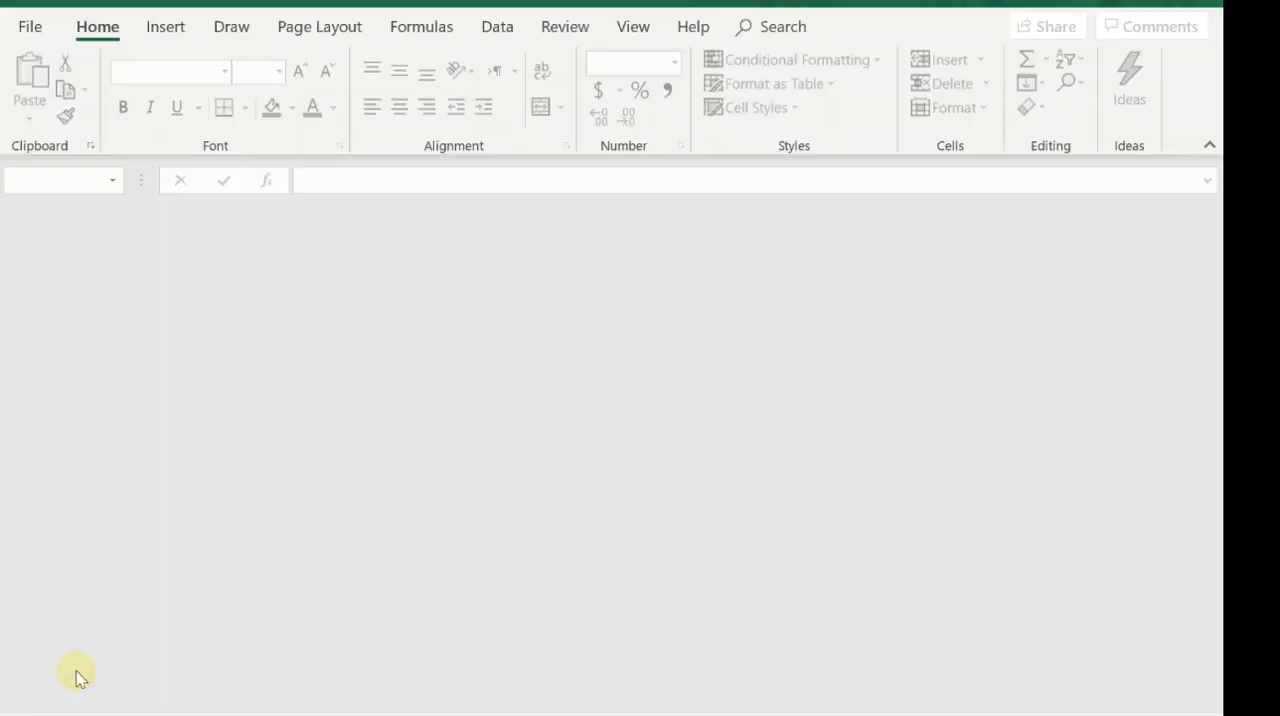
click(29, 26)
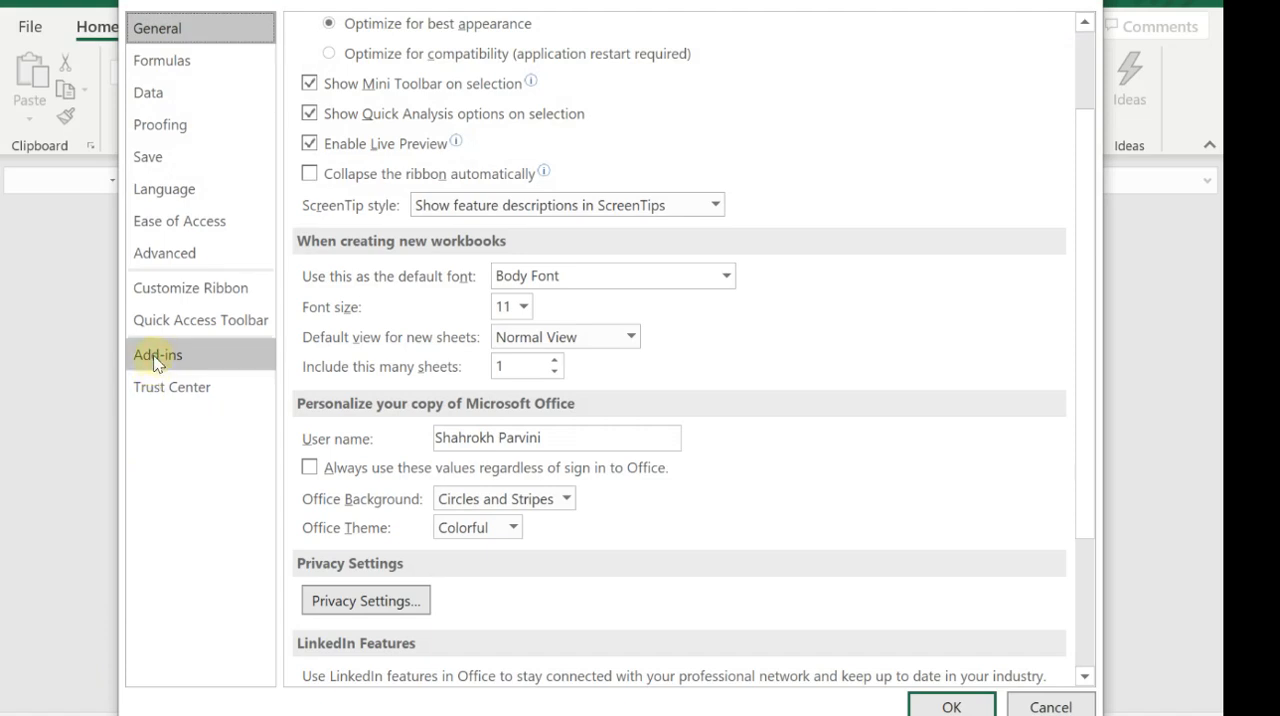
Step: Show the Add-ins page of Excel Options, listing MegaStat as active
click(157, 354)
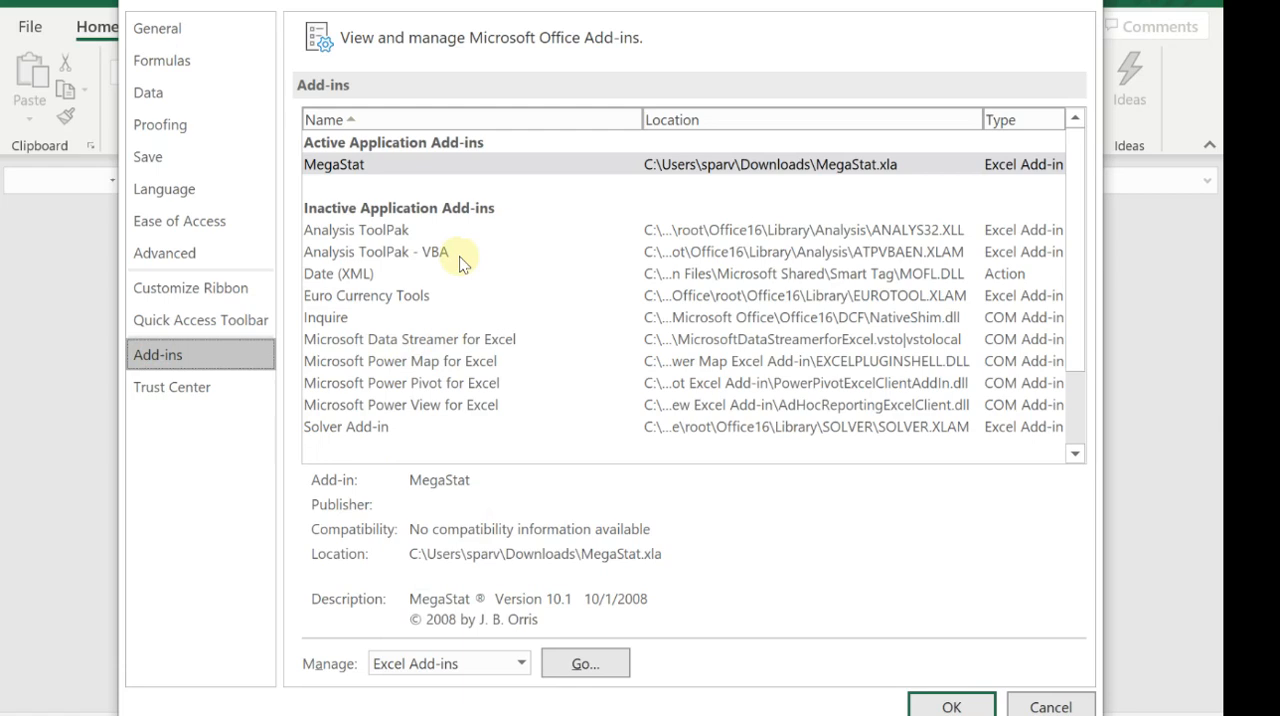
mouse_move(475, 363)
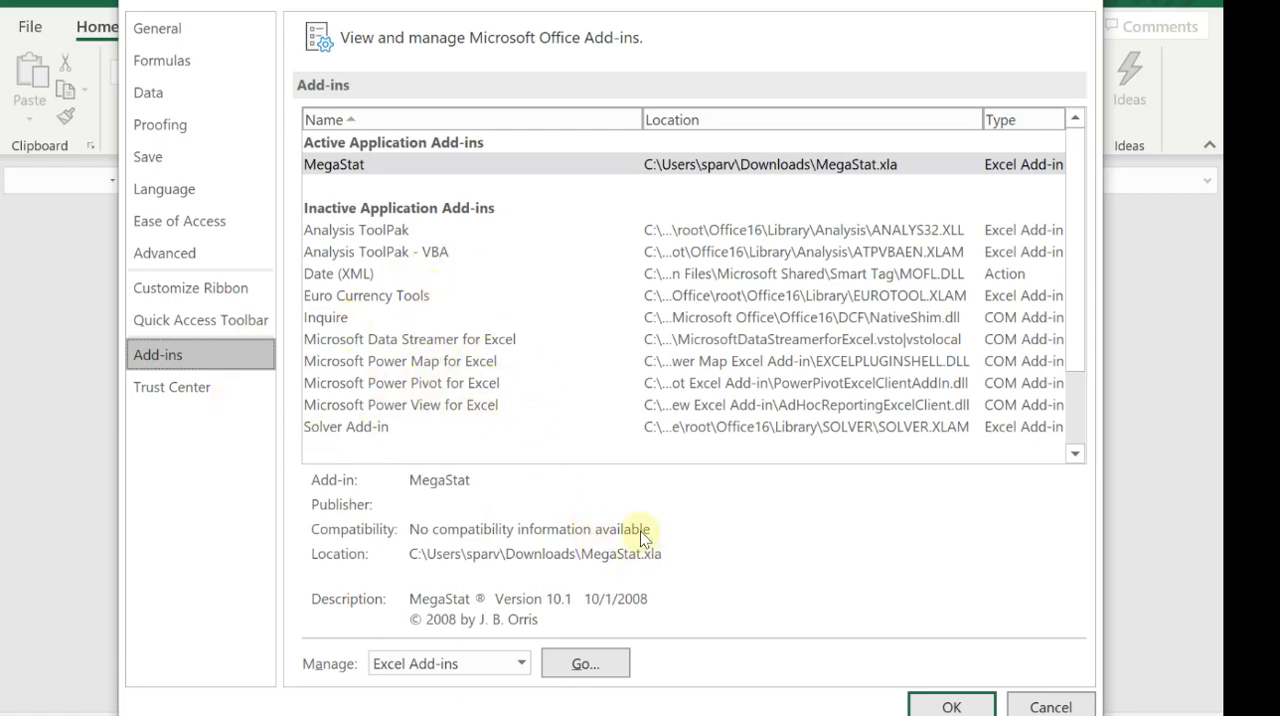
mouse_move(470, 664)
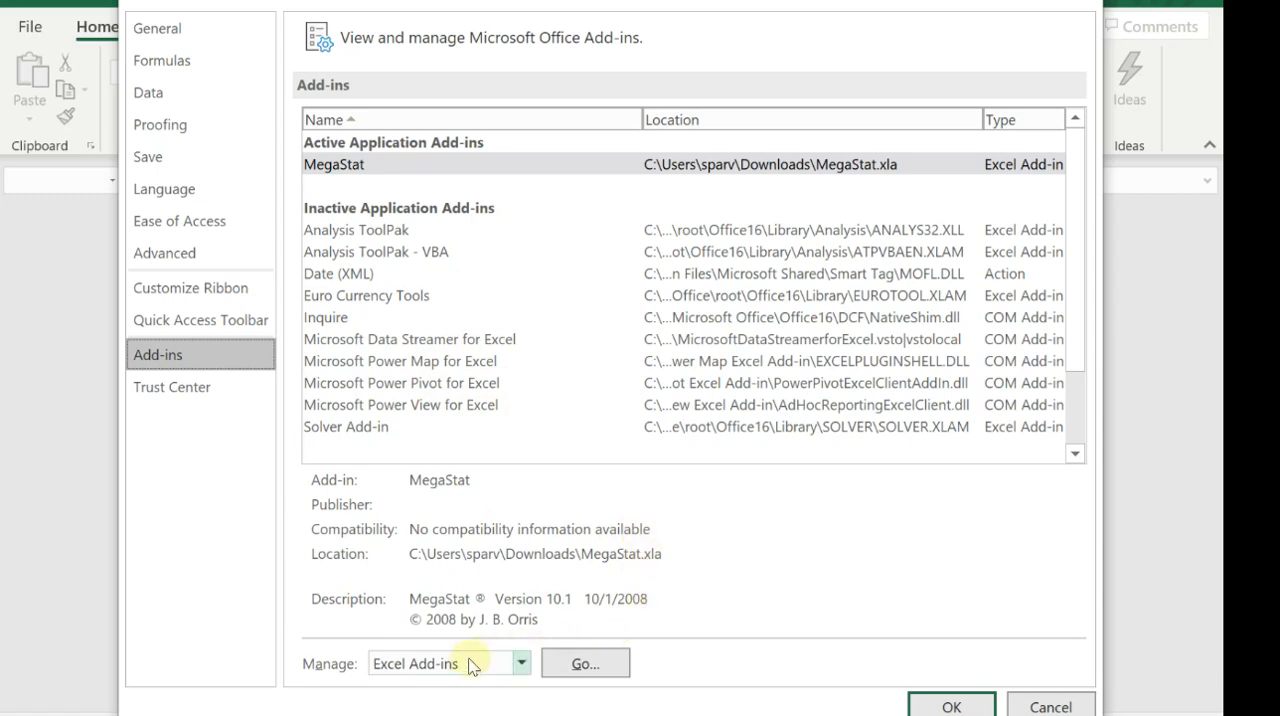
mouse_move(415, 675)
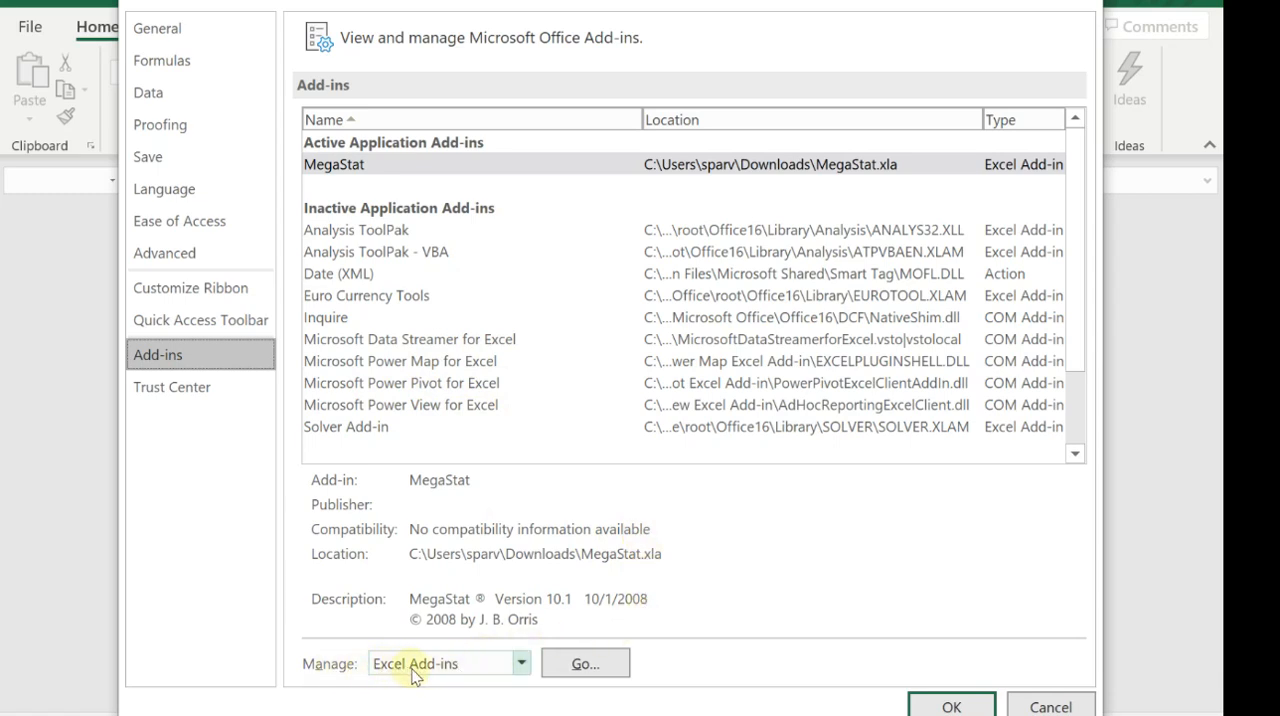
mouse_move(585, 663)
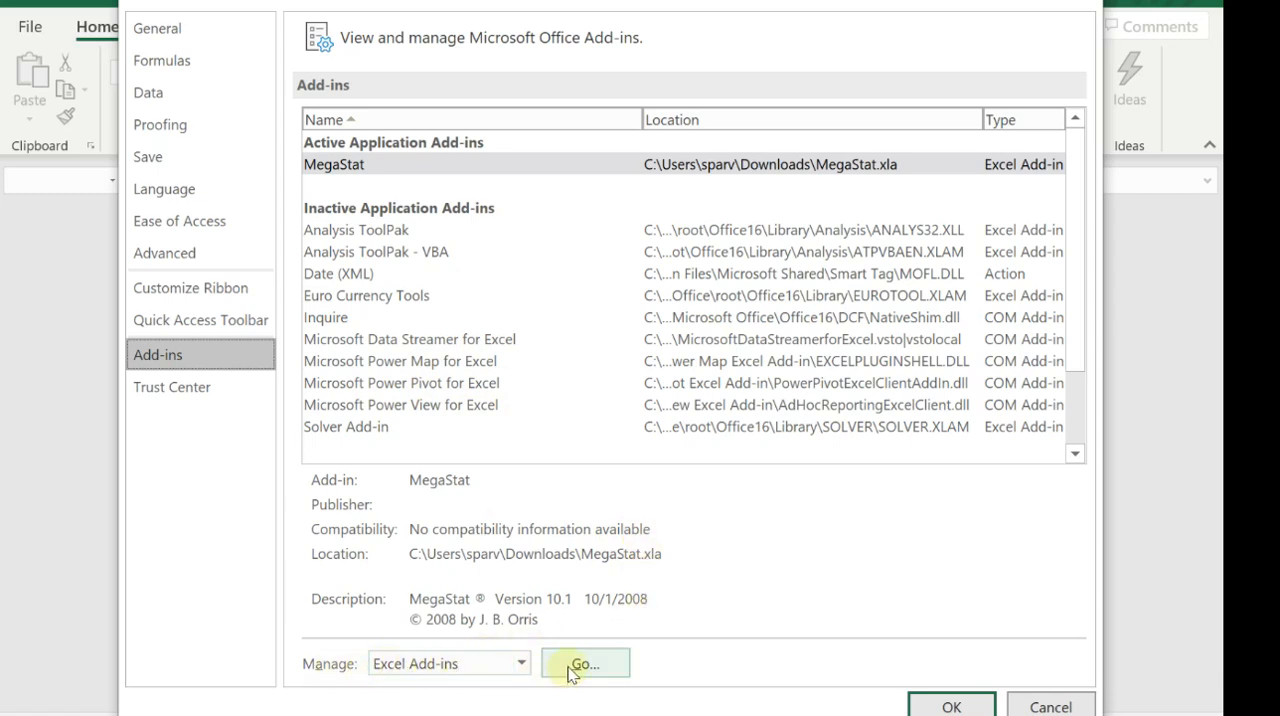
Step: In the Excel Add-ins manager, untick MegaStat and browse for an add-in file
click(584, 663)
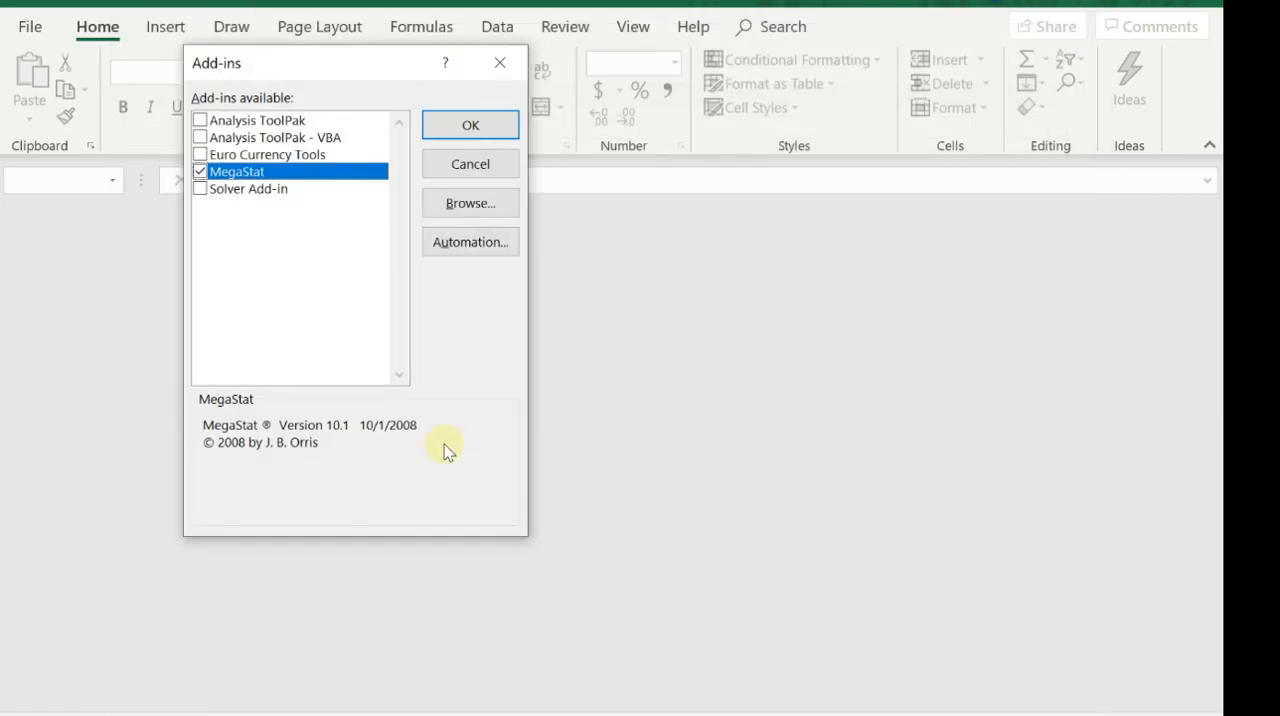
click(200, 171)
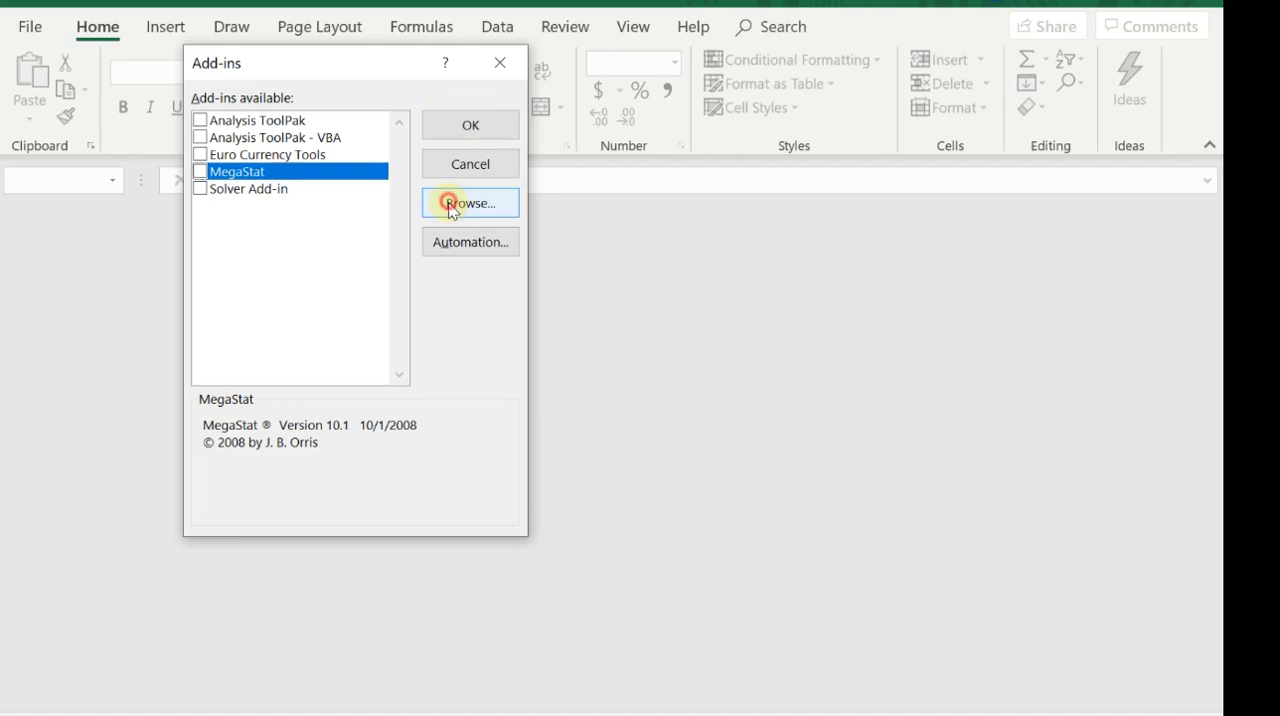
click(469, 203)
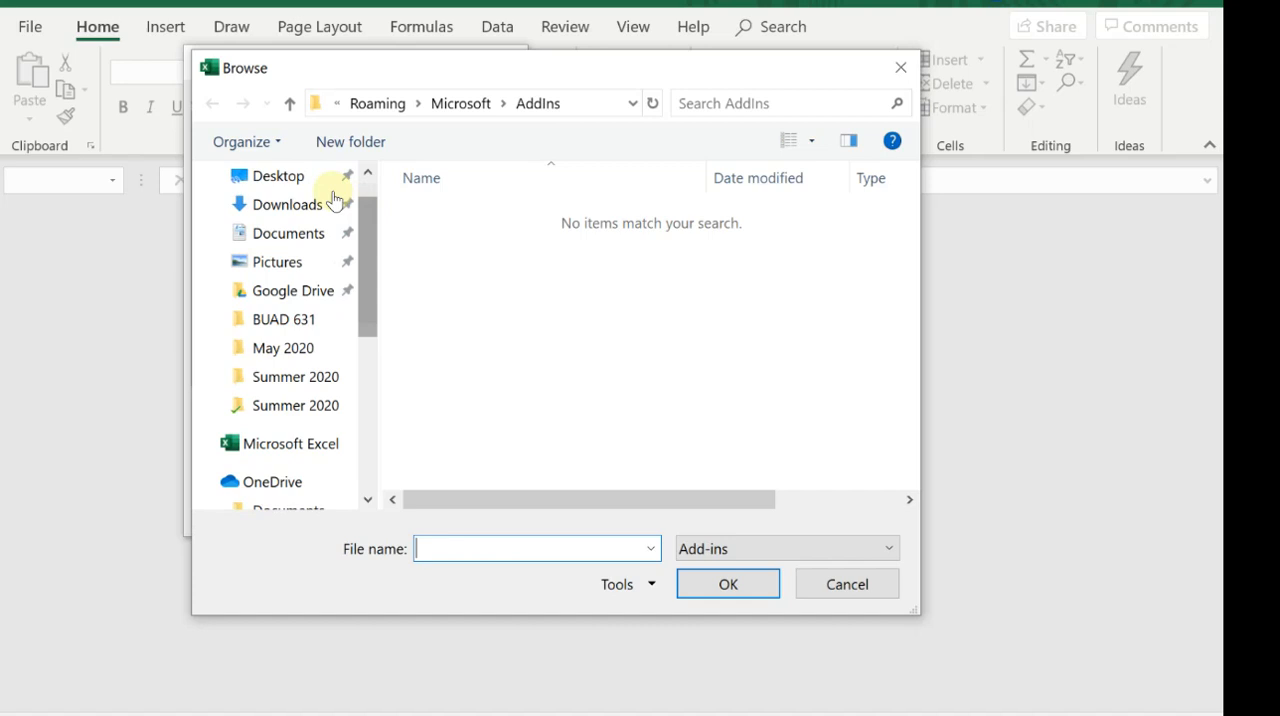
Step: Choose the MegaStat file from the Downloads folder as the add-in
click(288, 204)
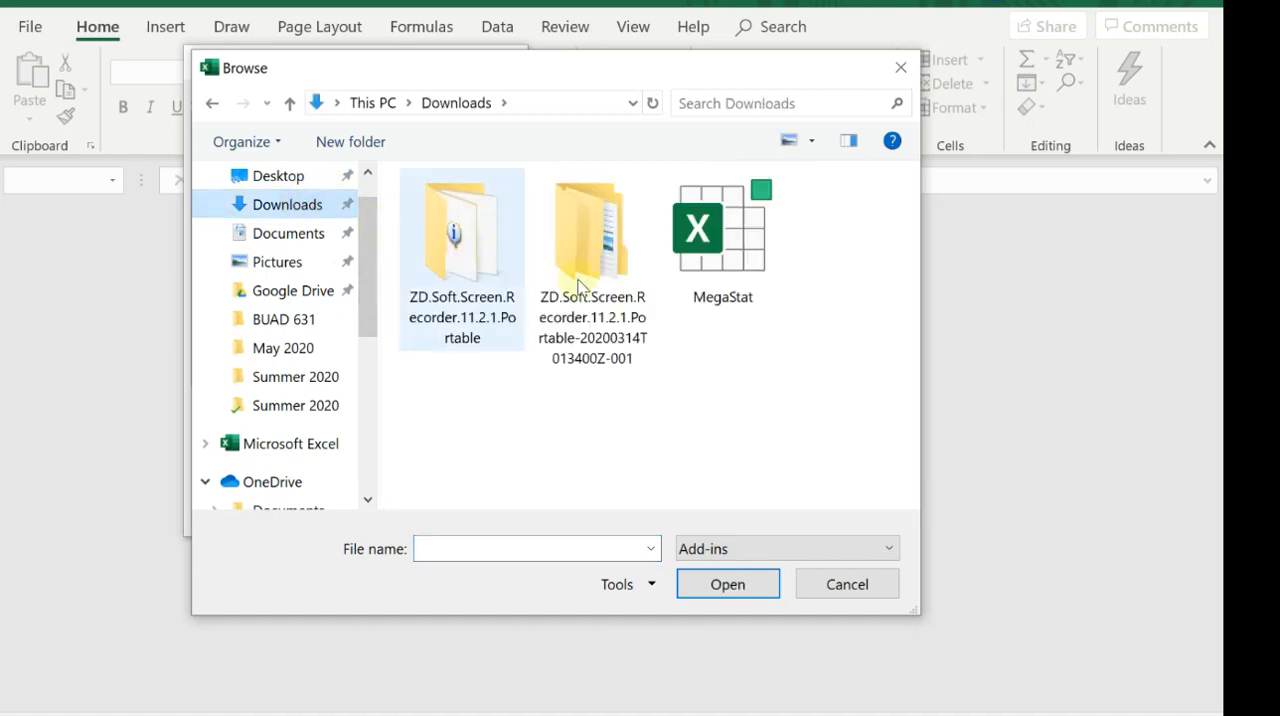
click(722, 230)
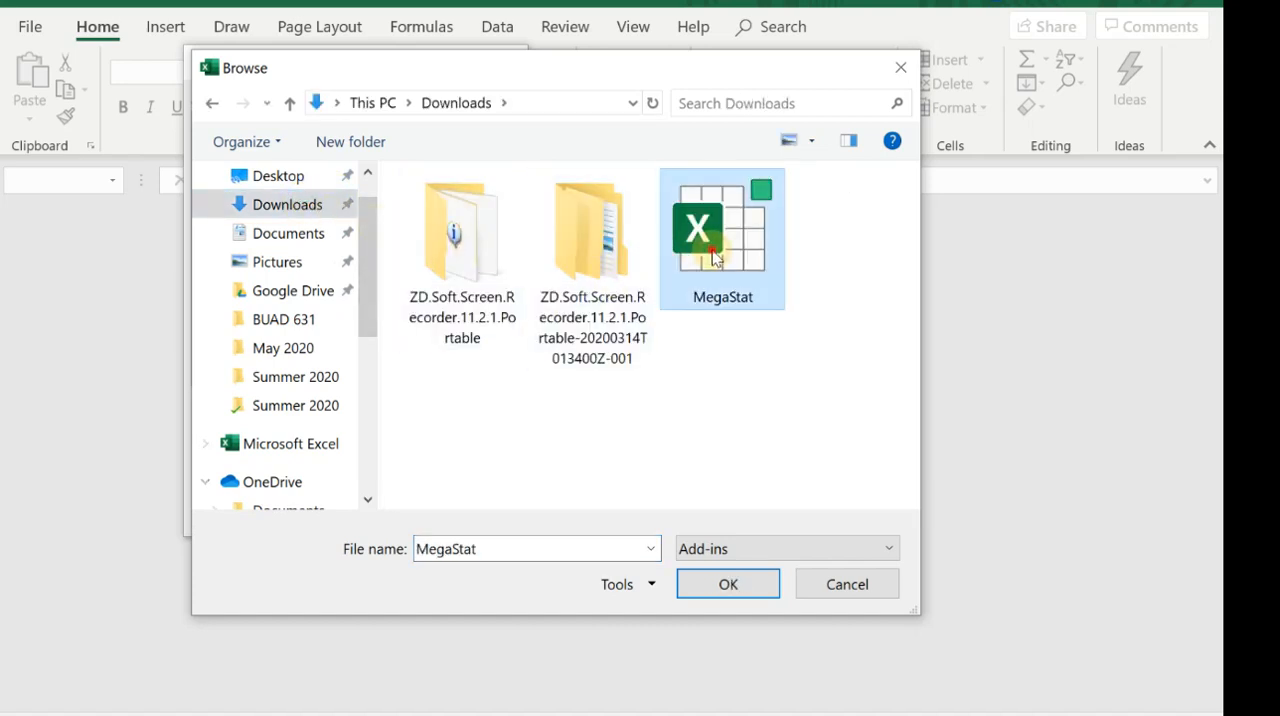
click(728, 584)
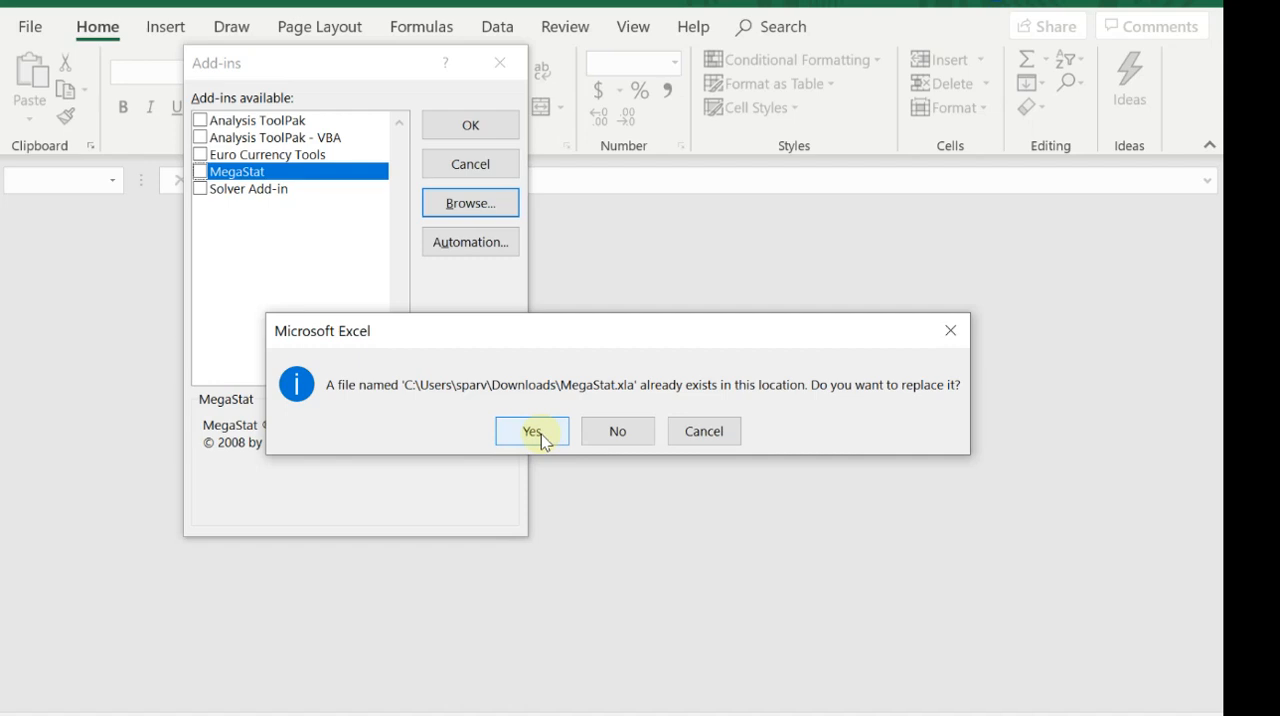
Step: Replace the existing MegaStat.xla and confirm the ticked add-in, adding the Add-ins tab
click(531, 431)
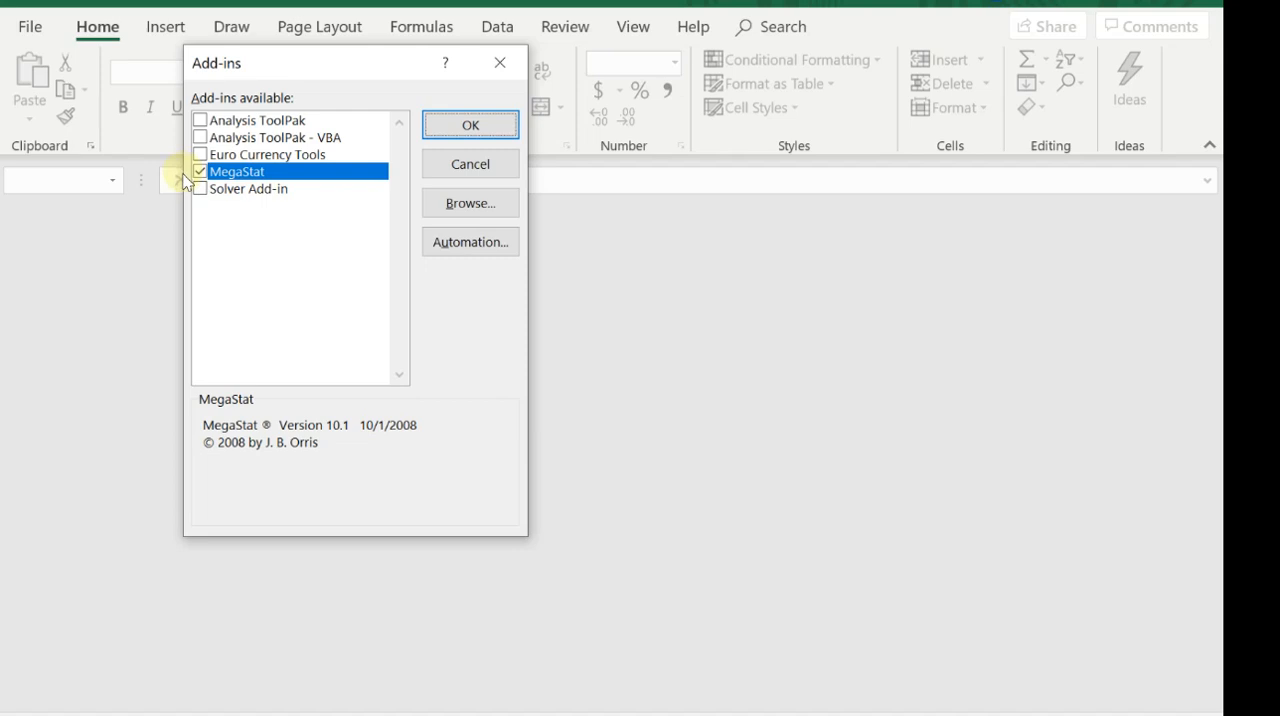
mouse_move(343, 217)
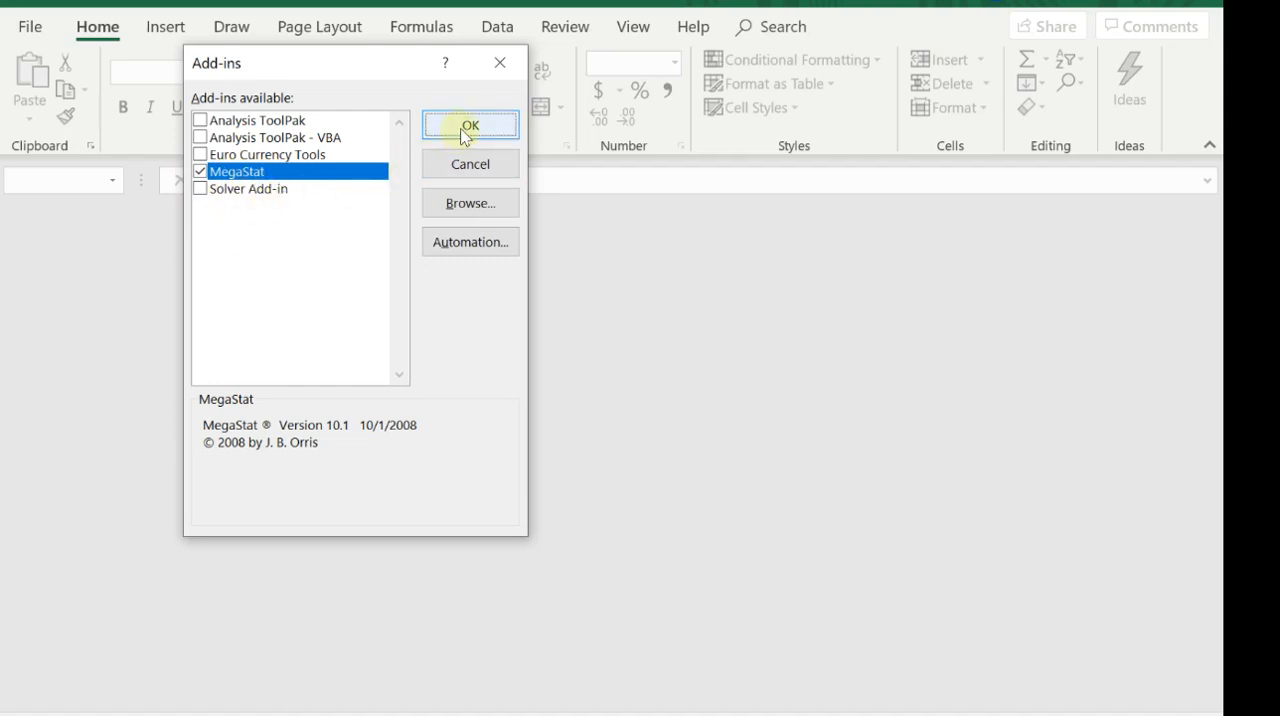
click(470, 124)
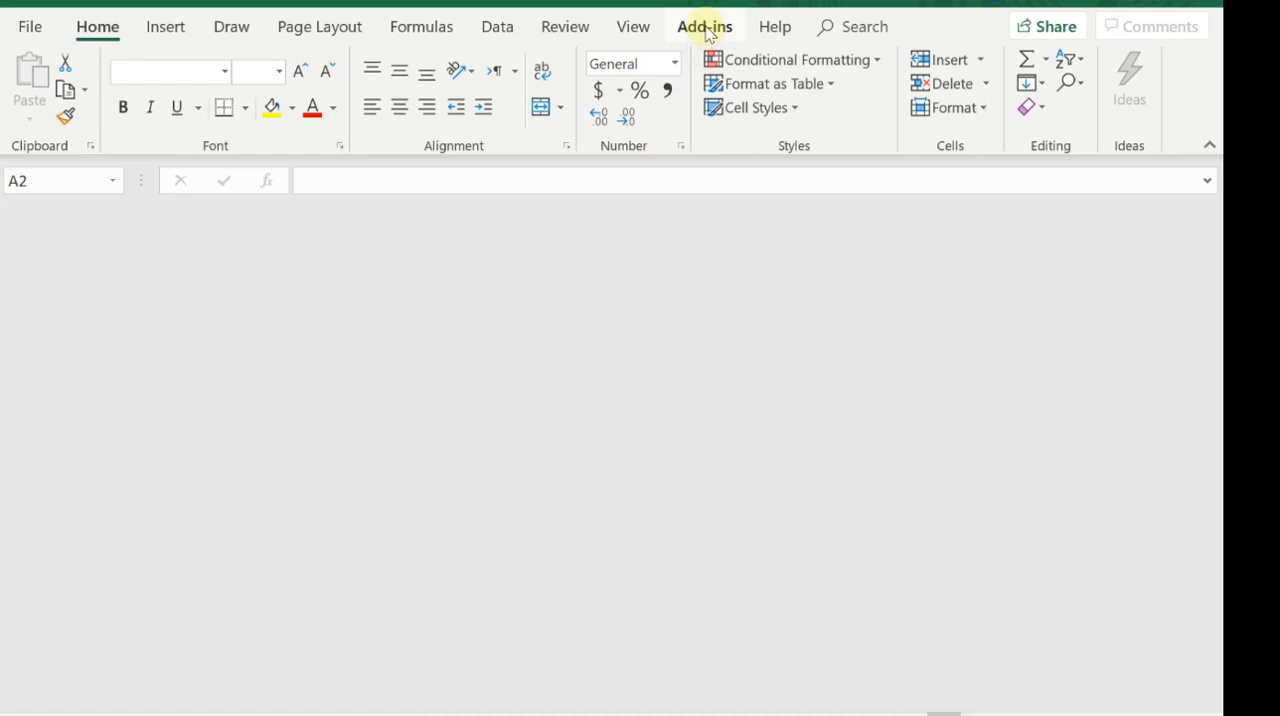
Step: Look through the MegaStat menu on the new Add-ins tab
click(704, 26)
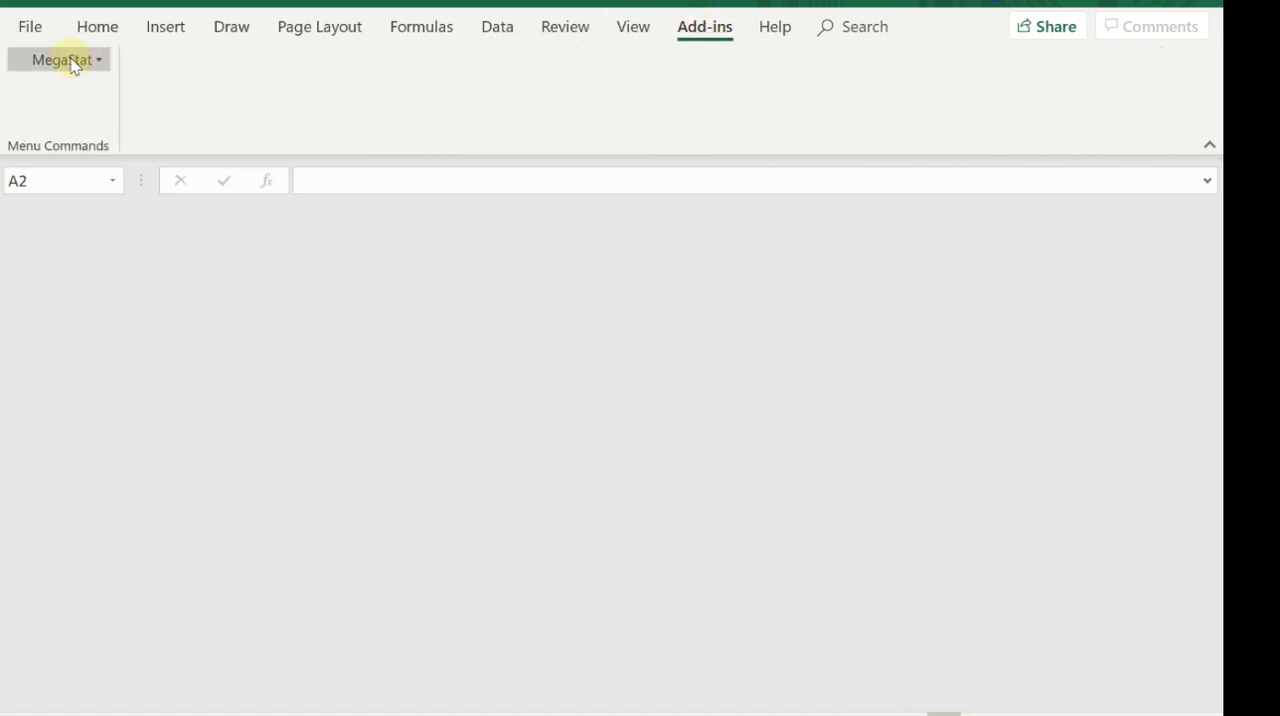
click(62, 59)
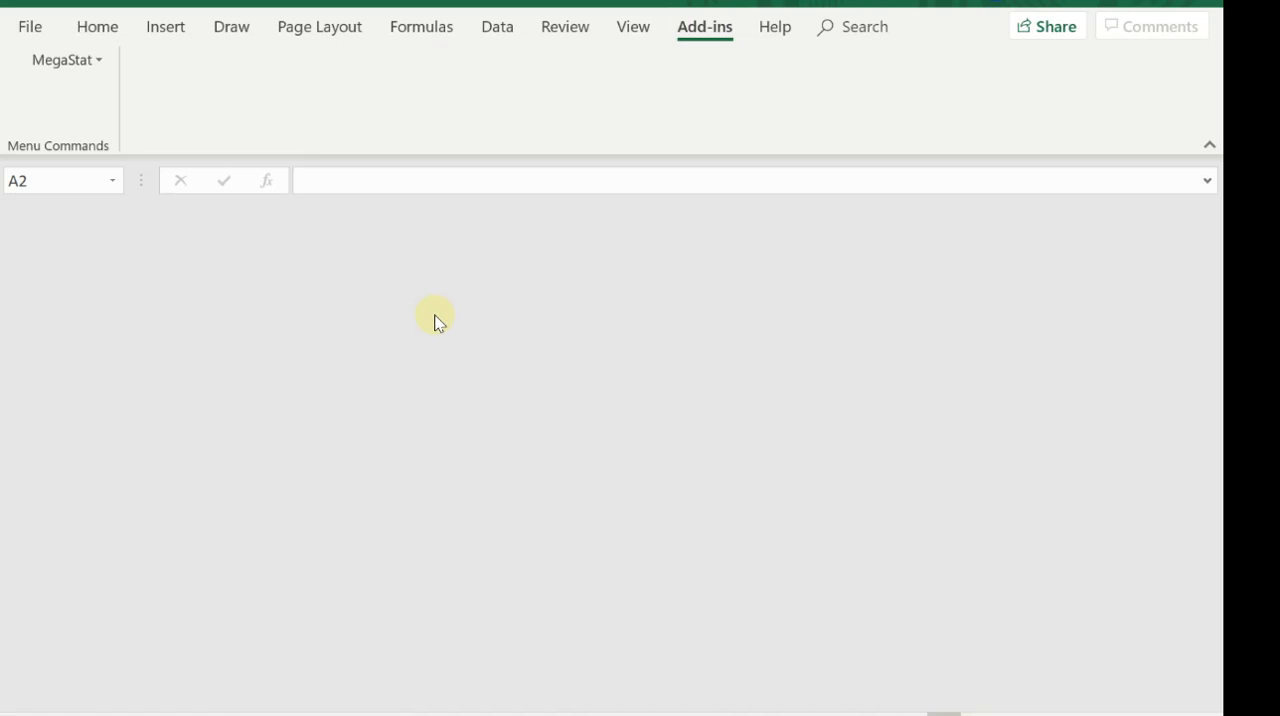
click(97, 27)
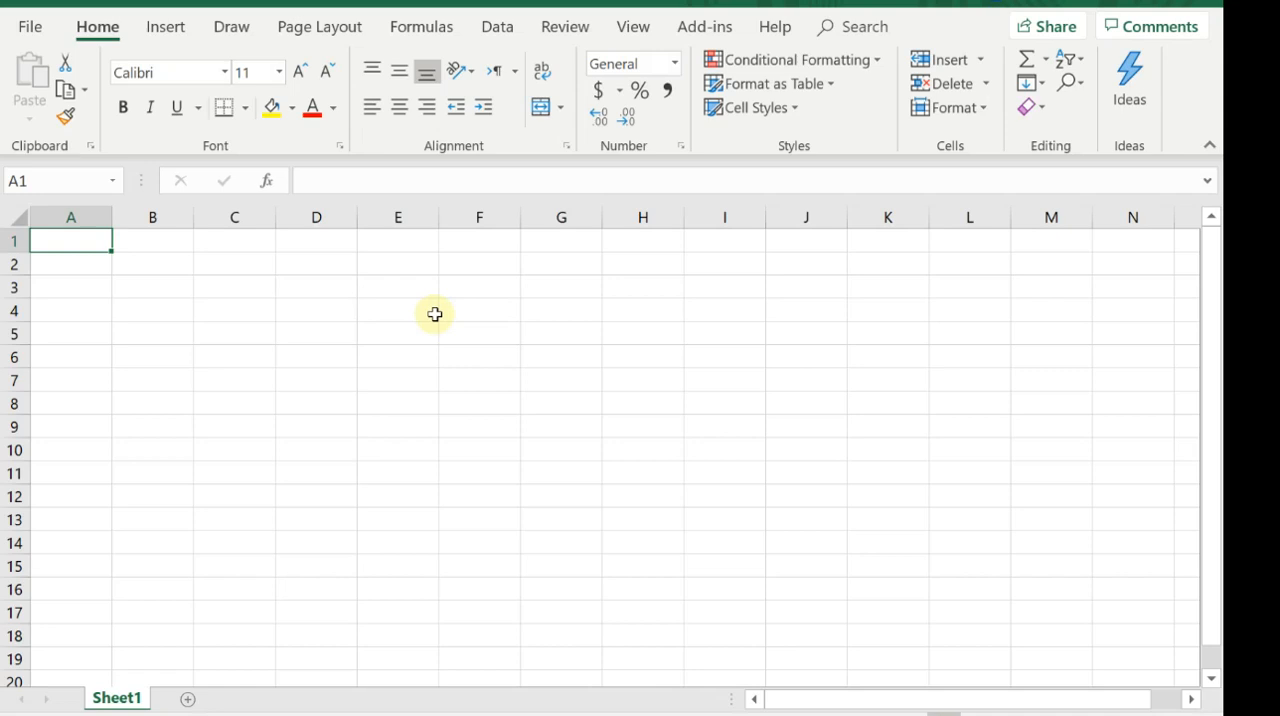
mouse_move(227, 257)
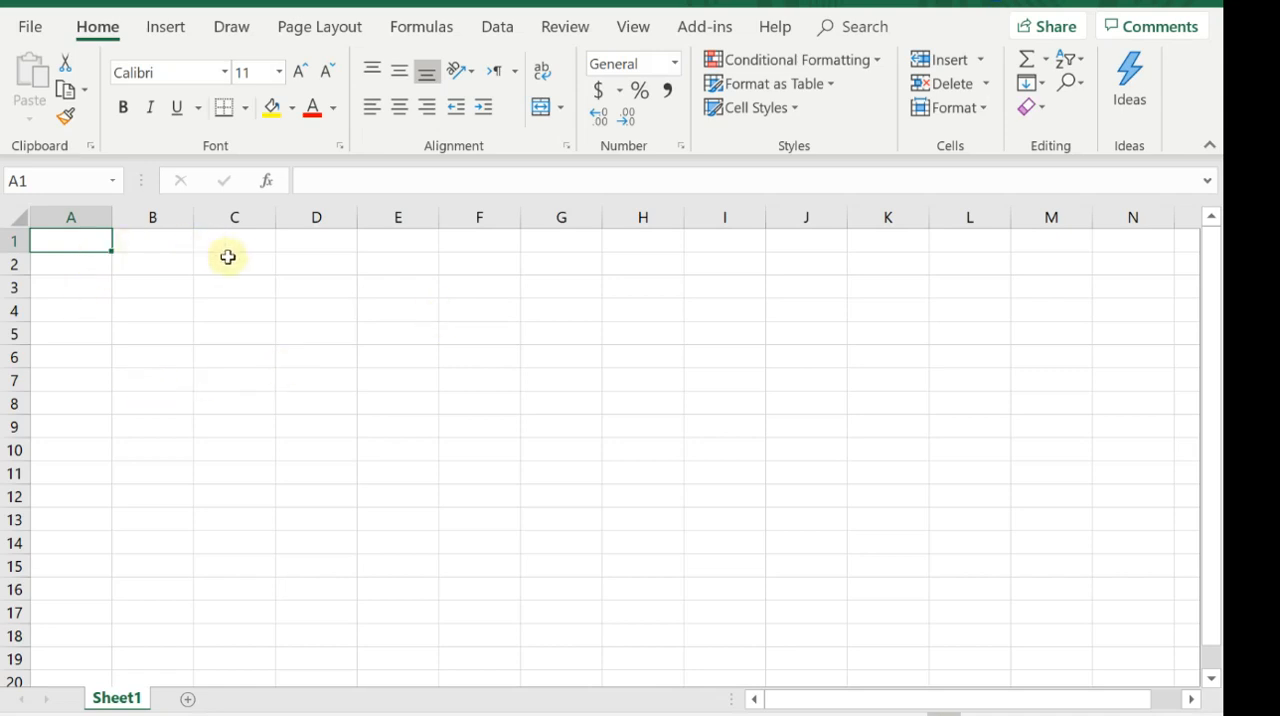
Step: Enter the X heading and values 56, 45, 46, 76, 68 in column D
click(234, 240)
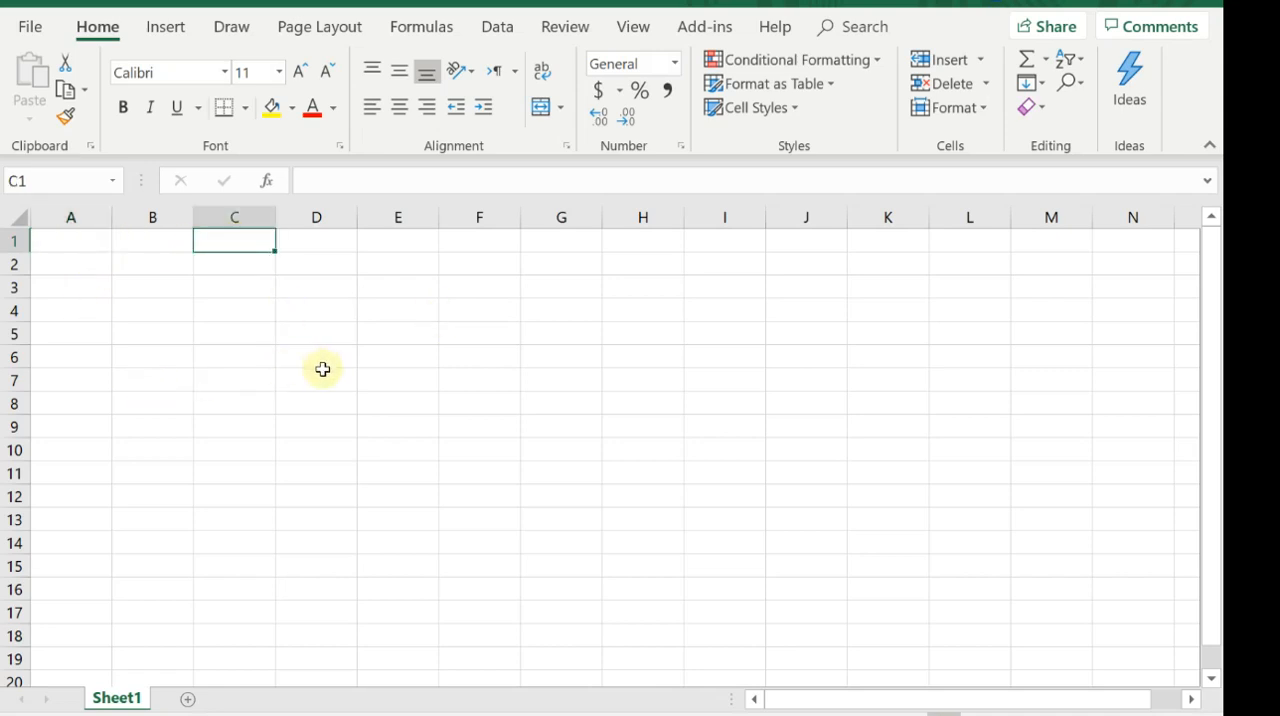
text(X)
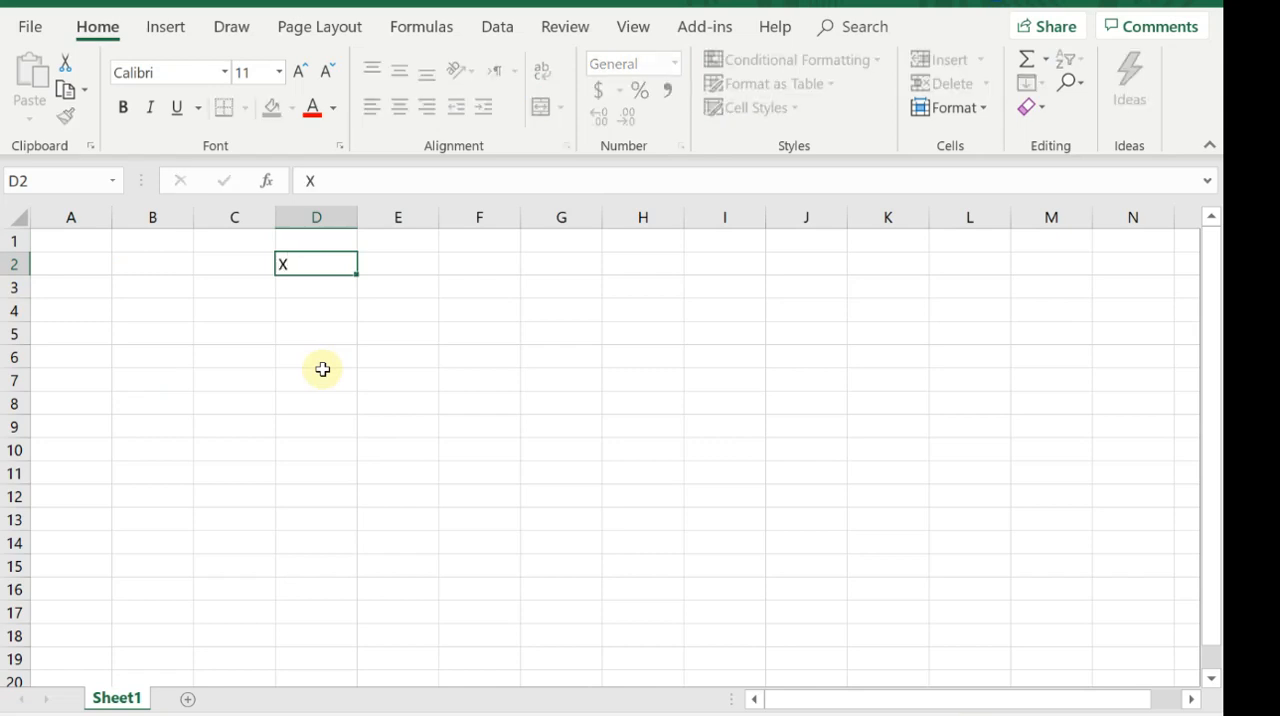
key(enter)
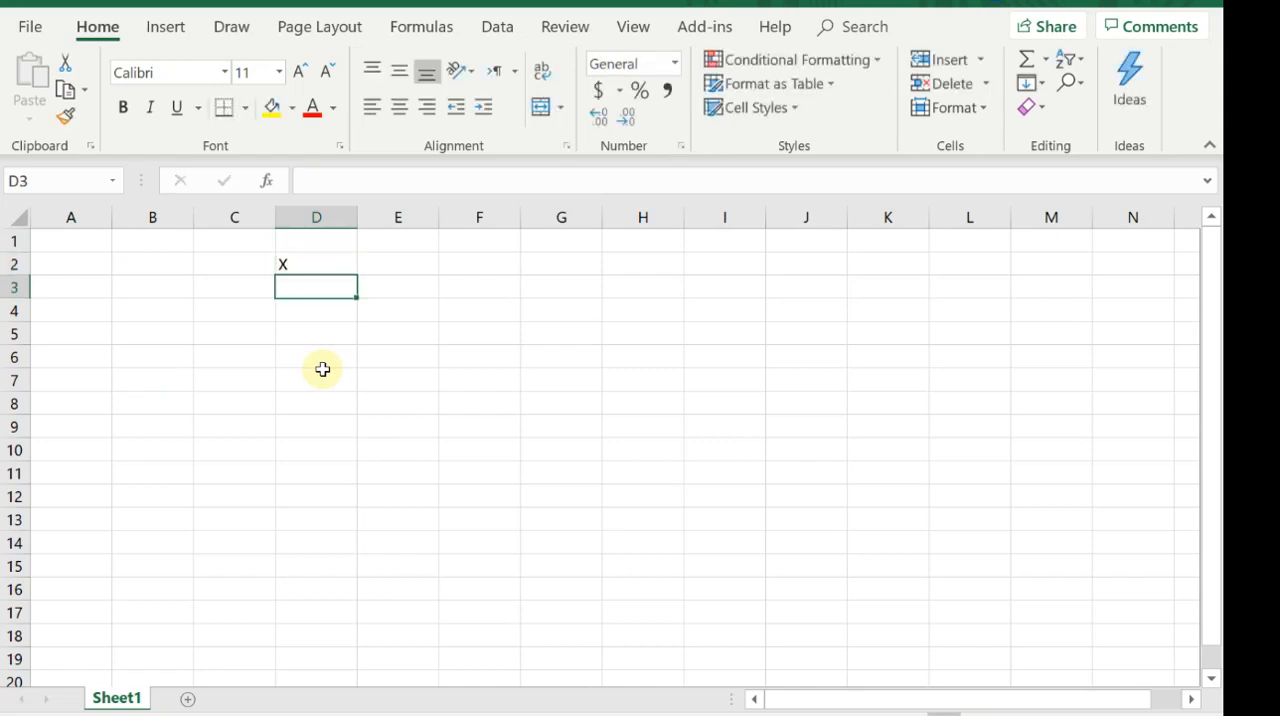
text(45)
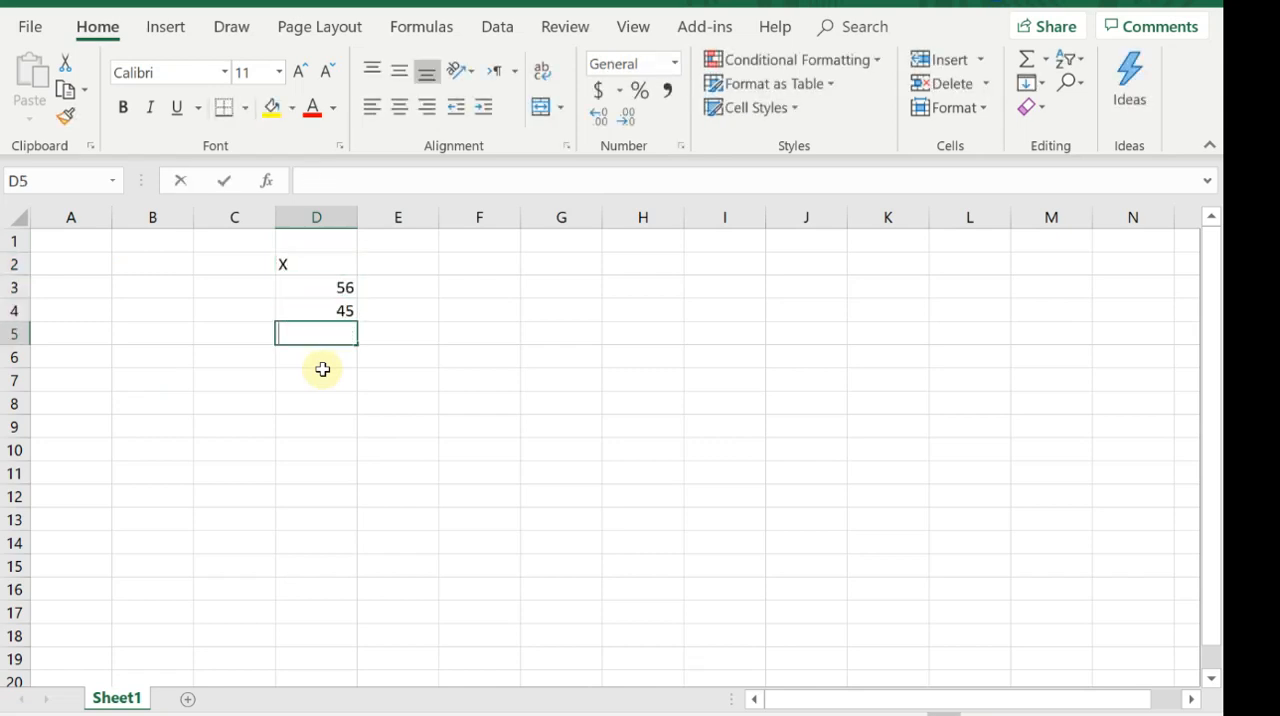
text(6)
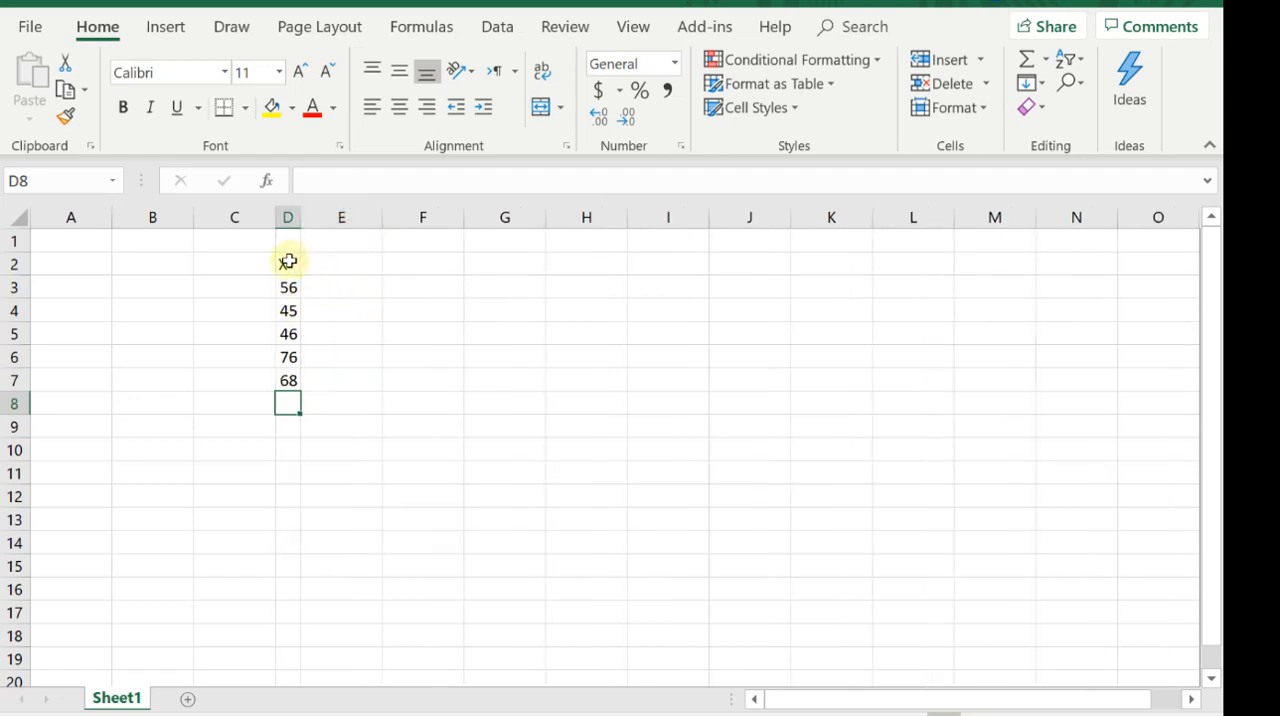
click(288, 263)
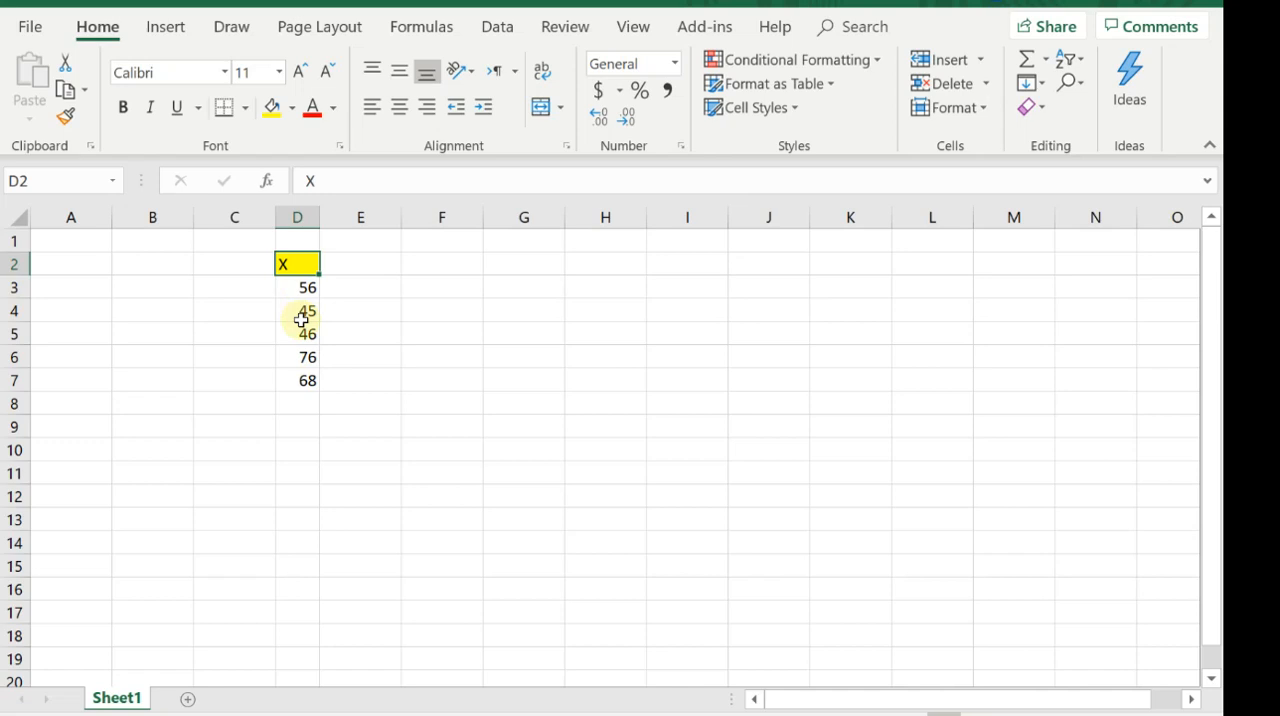
Step: Open MegaStat's Descriptive Statistics dialog from the Add-ins tab
click(704, 26)
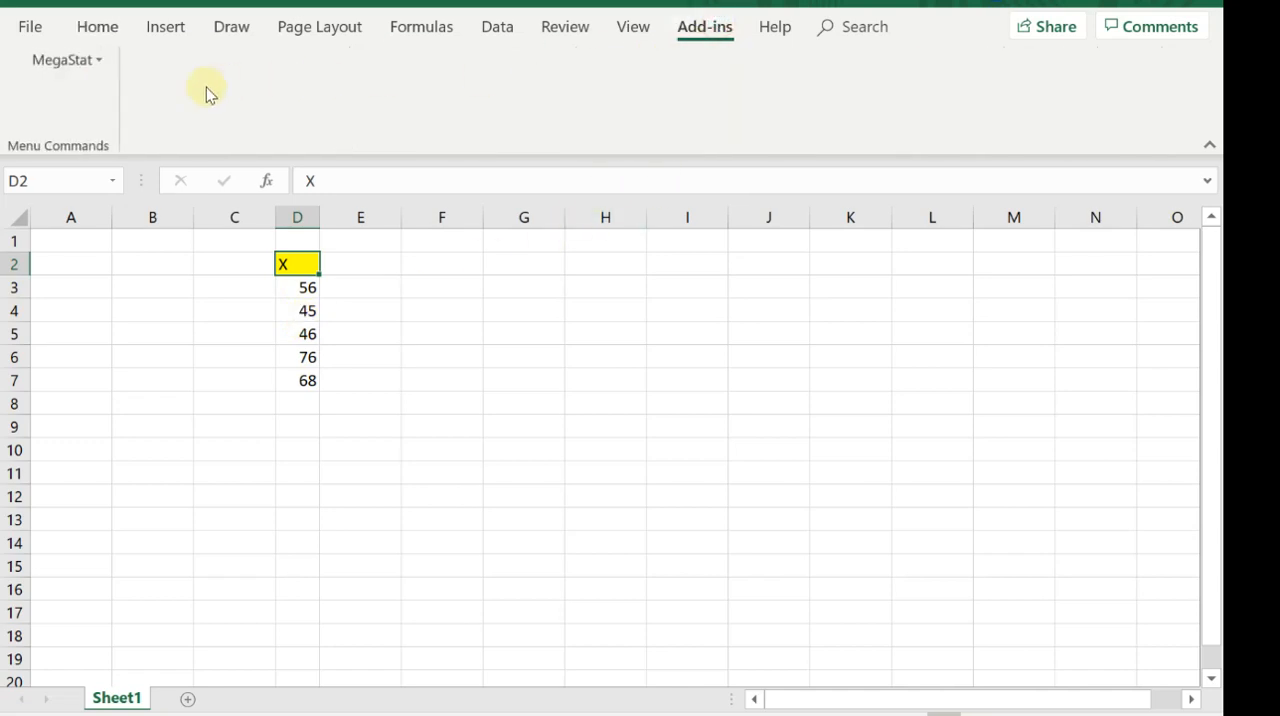
click(67, 60)
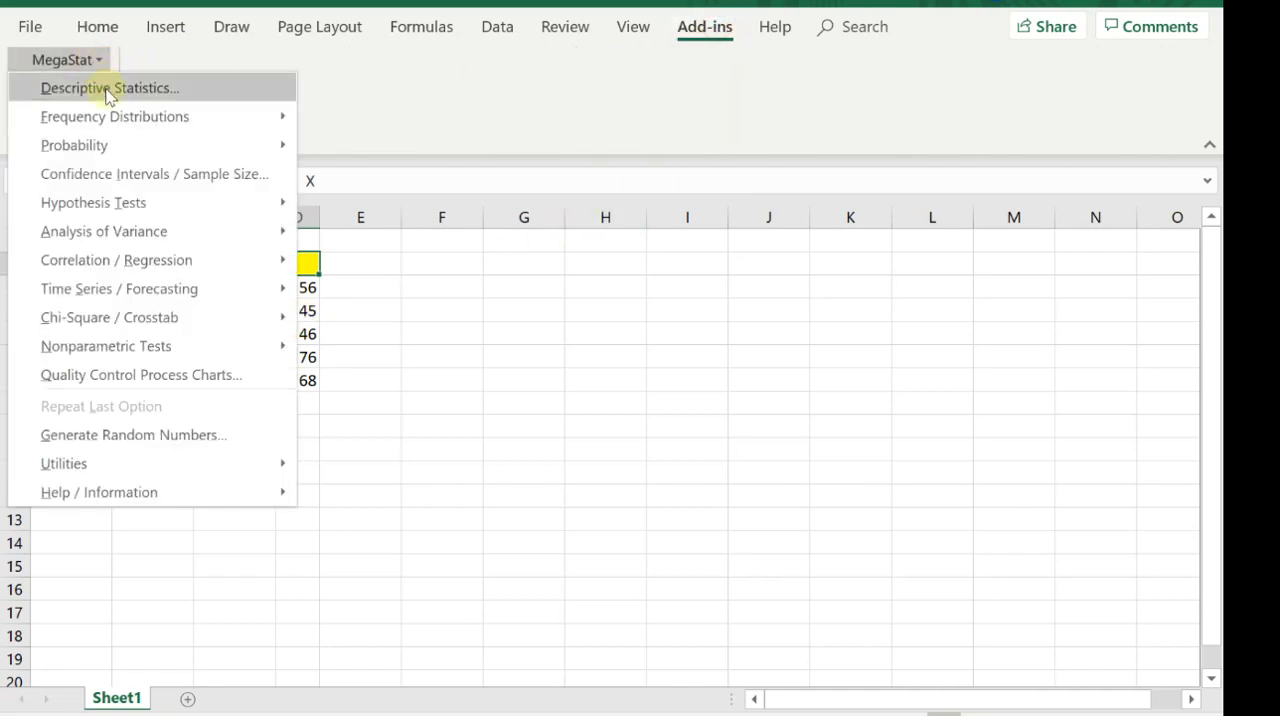
click(110, 88)
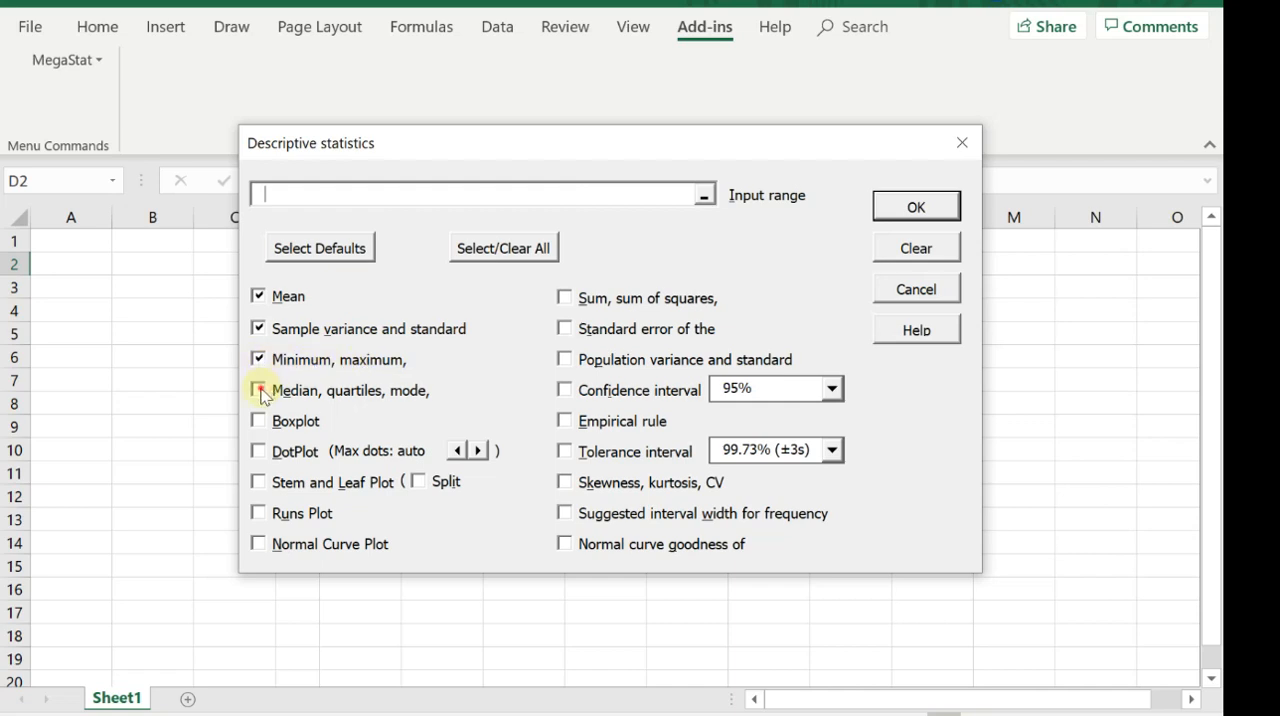
Step: Tick median, quartiles and mode, set input range D2:D7, and generate the Output sheet
click(258, 389)
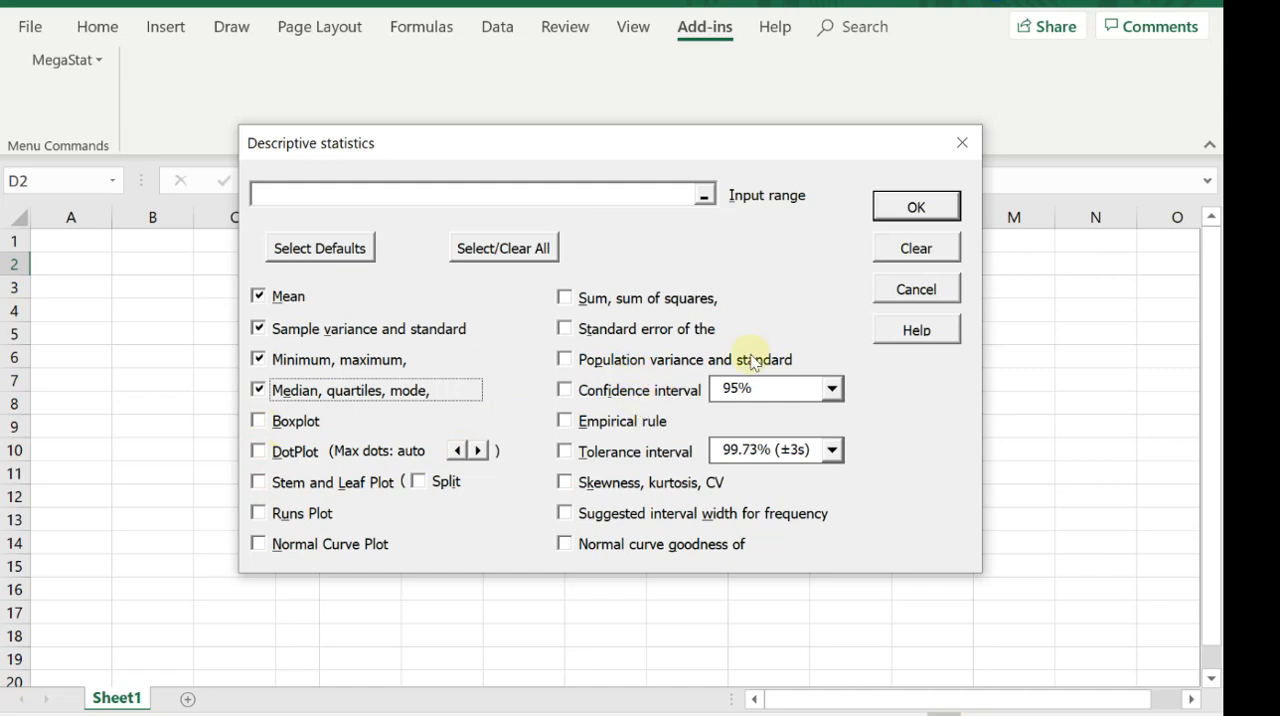
click(915, 206)
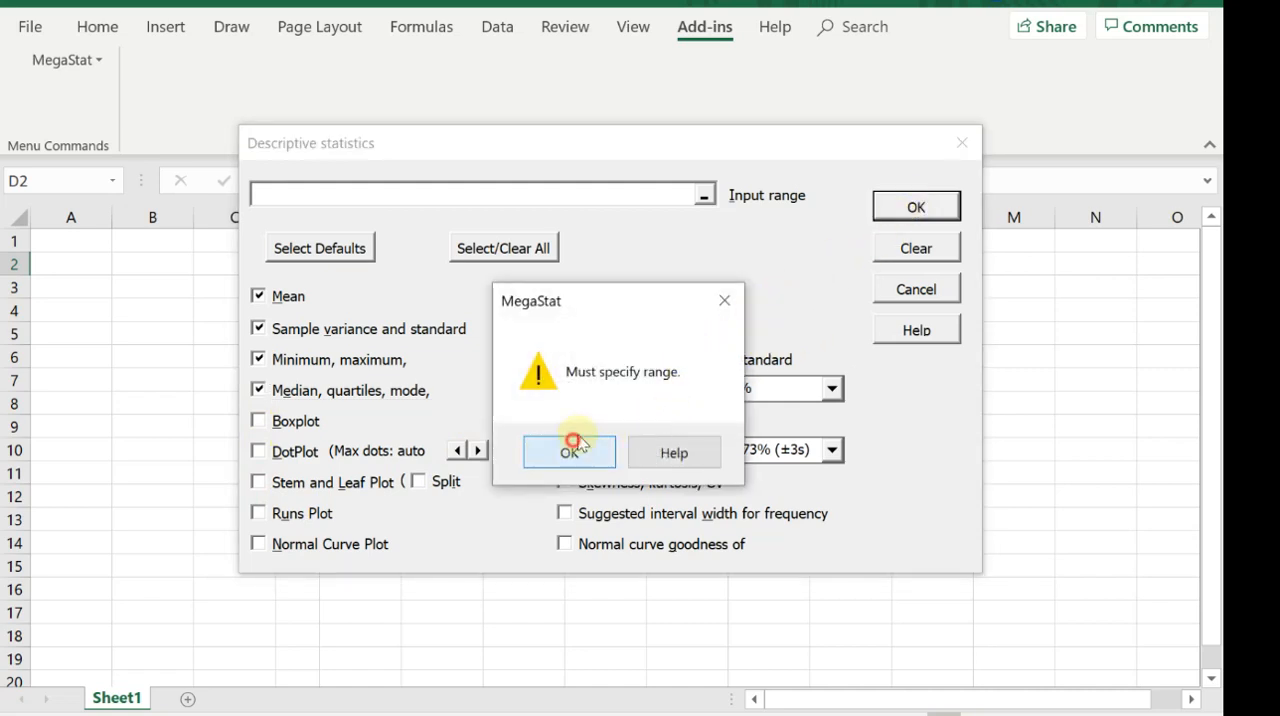
click(569, 451)
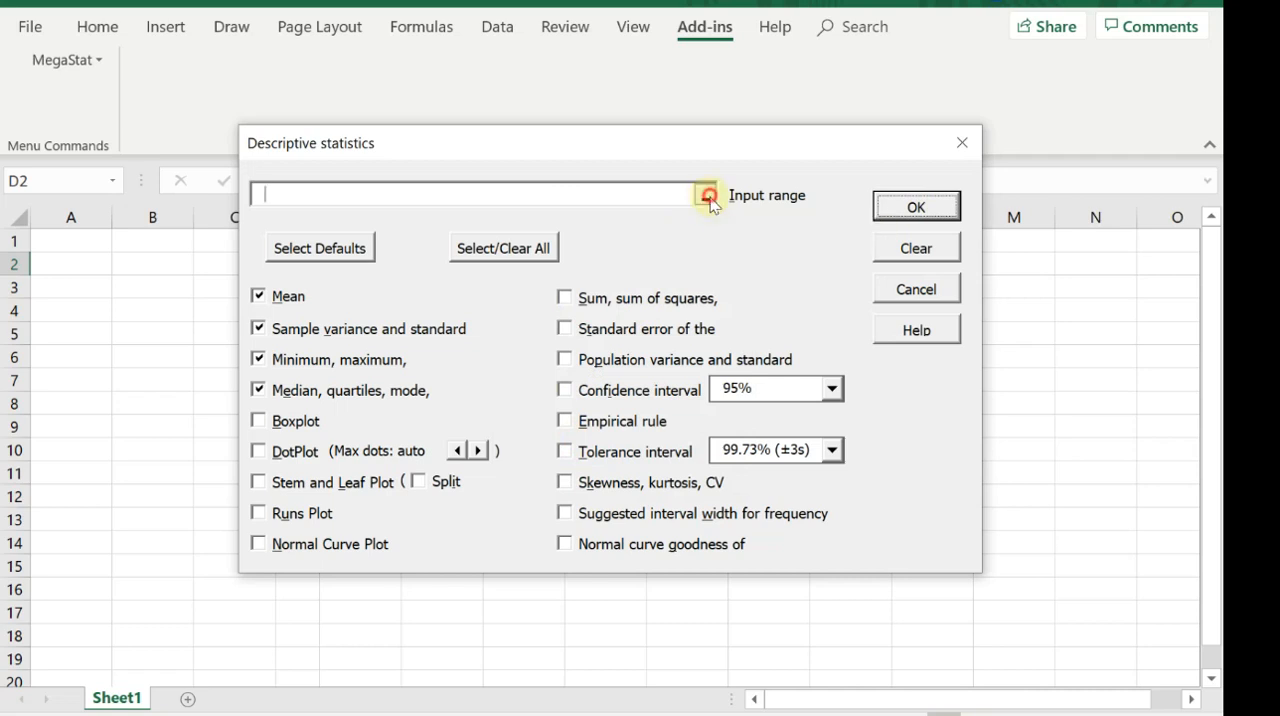
click(708, 195)
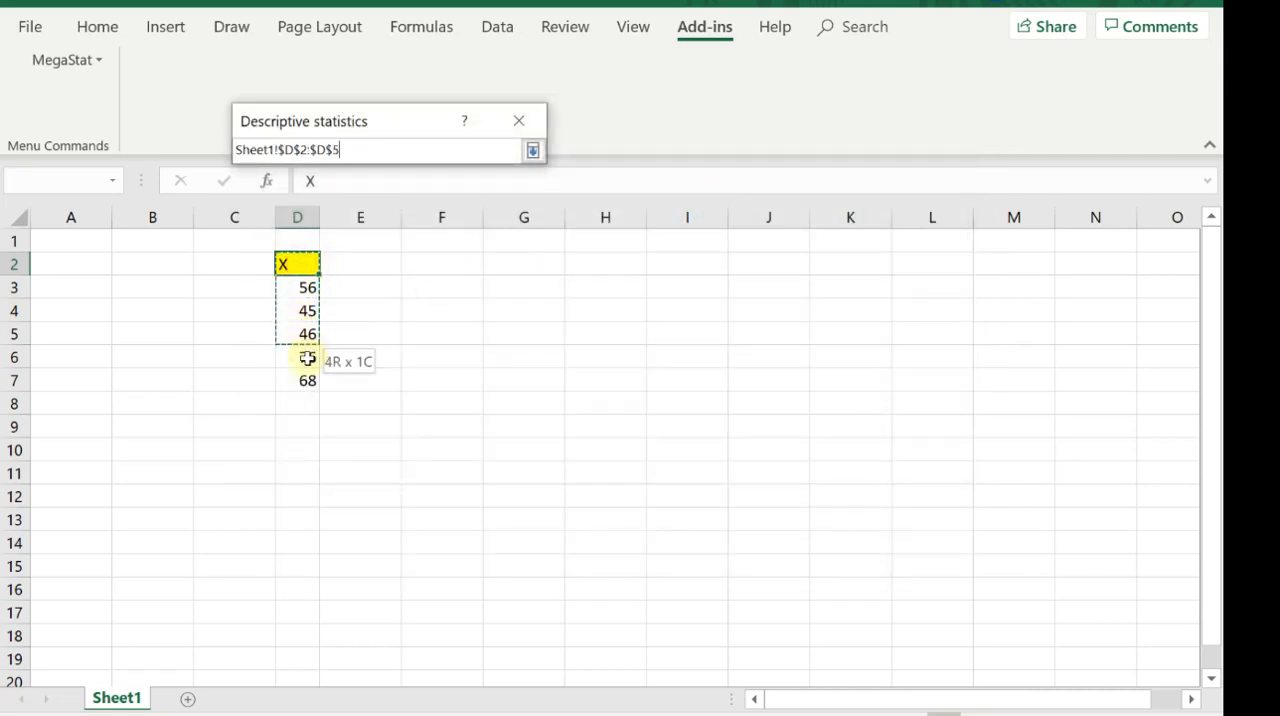
click(532, 150)
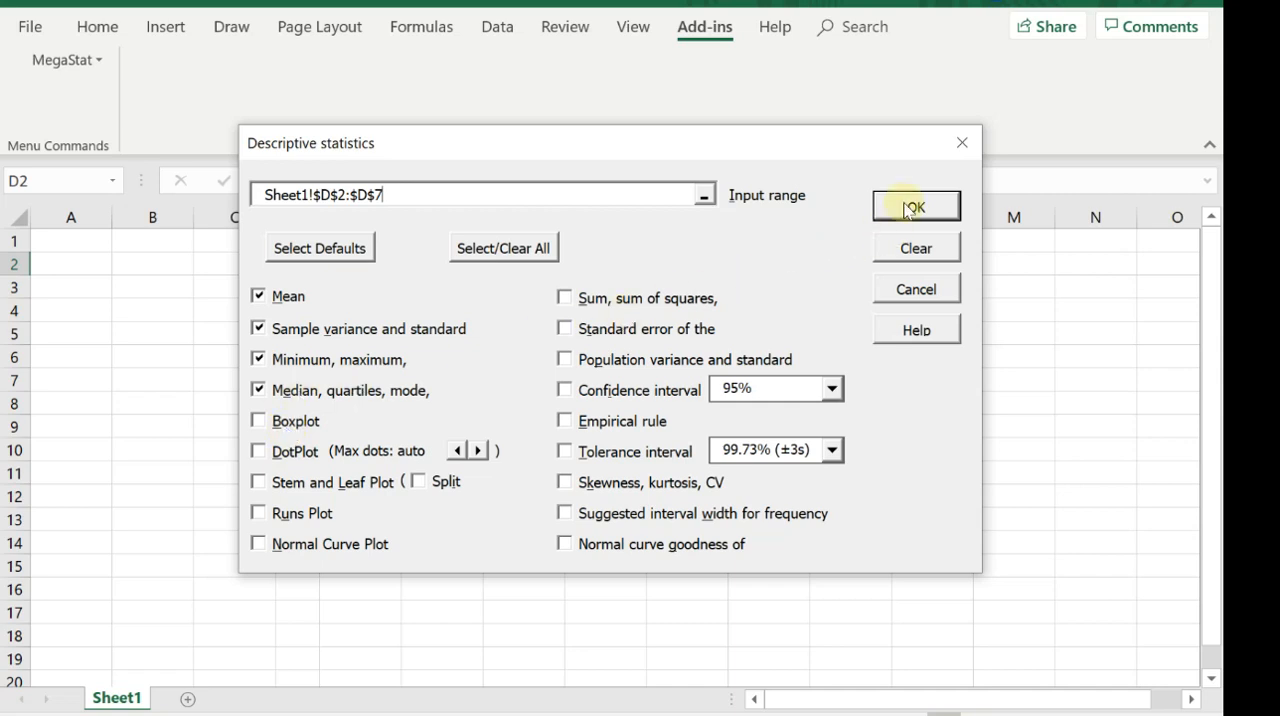
click(915, 207)
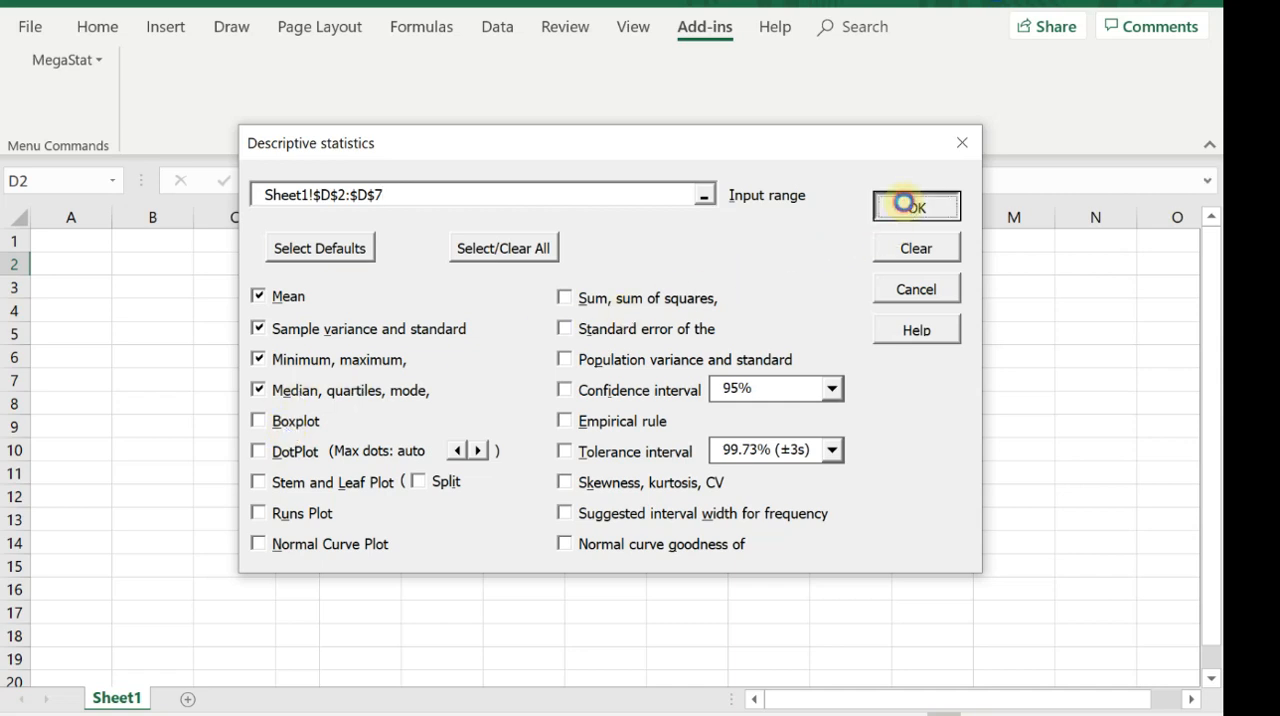
click(915, 207)
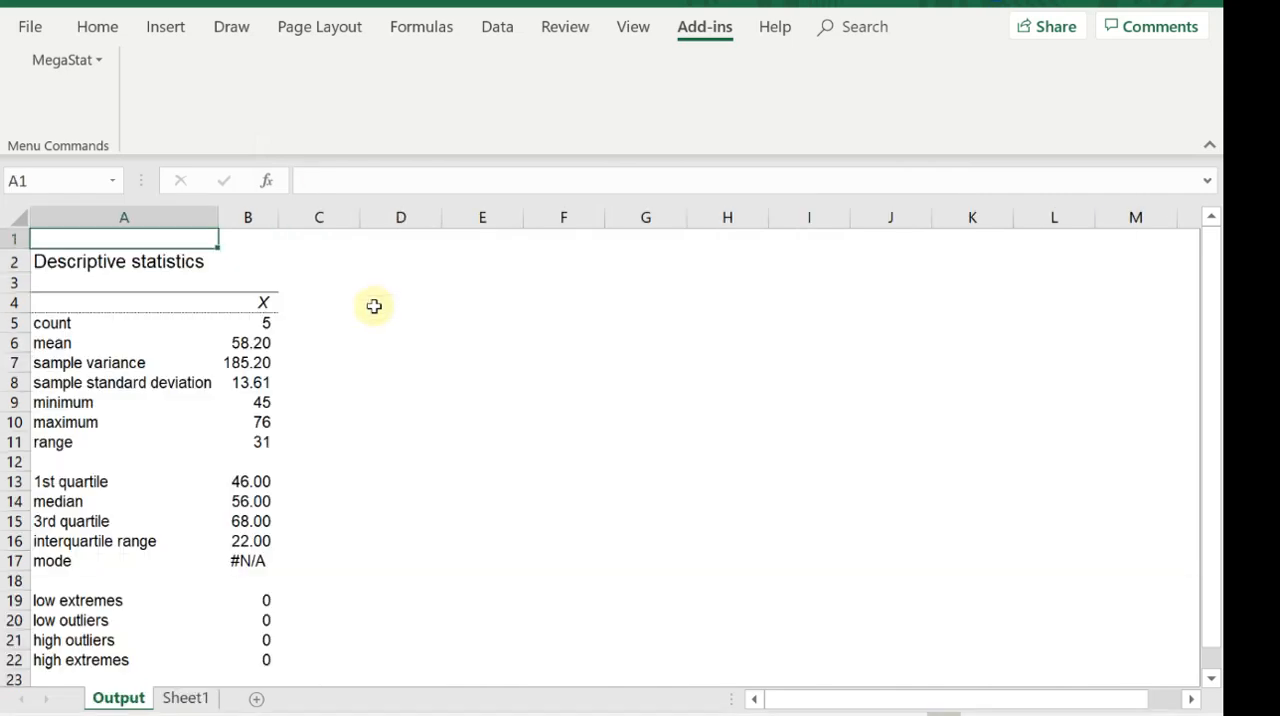
mouse_move(323, 348)
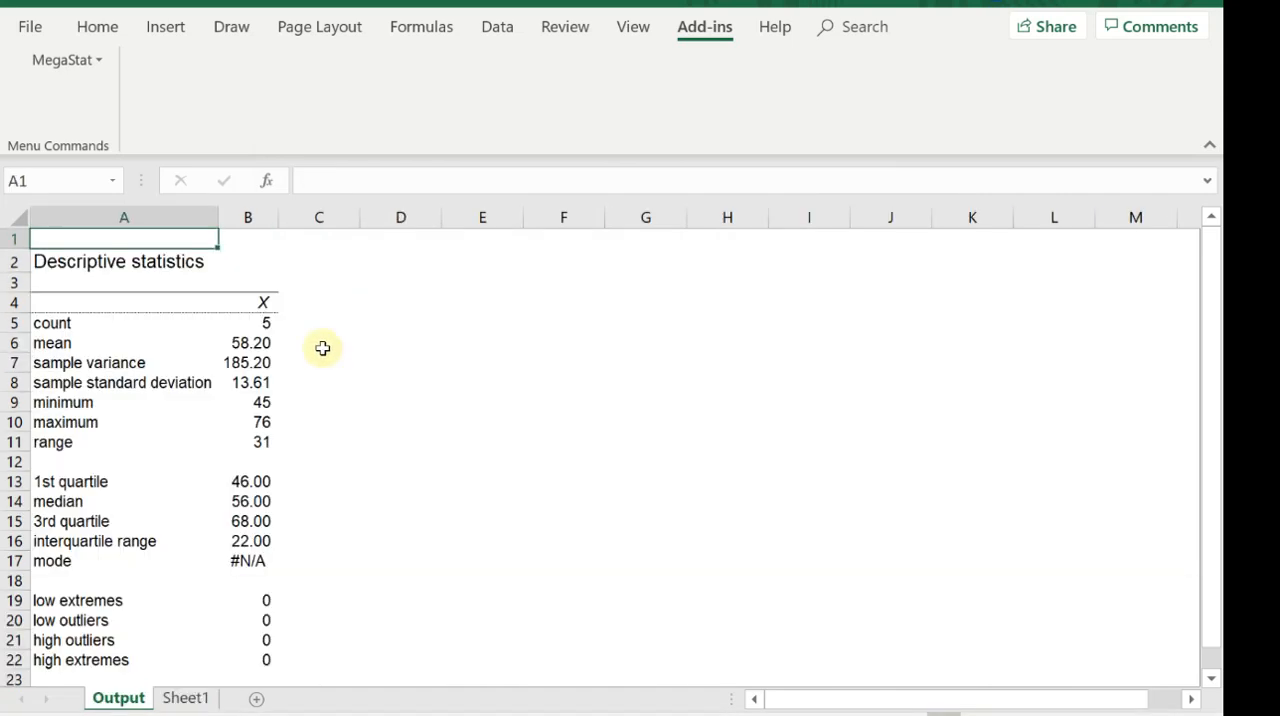
mouse_move(228, 678)
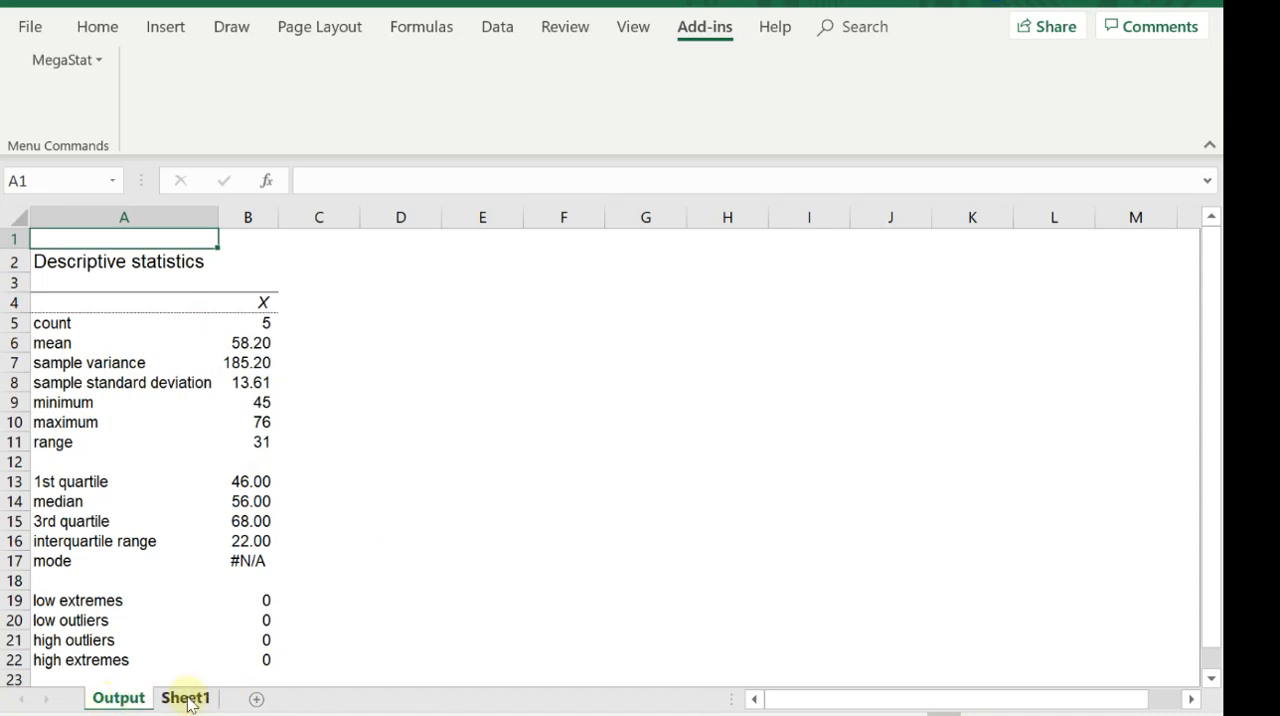
Step: Switch to the X data sheet and rename it Ch1
click(185, 697)
text(Ch)
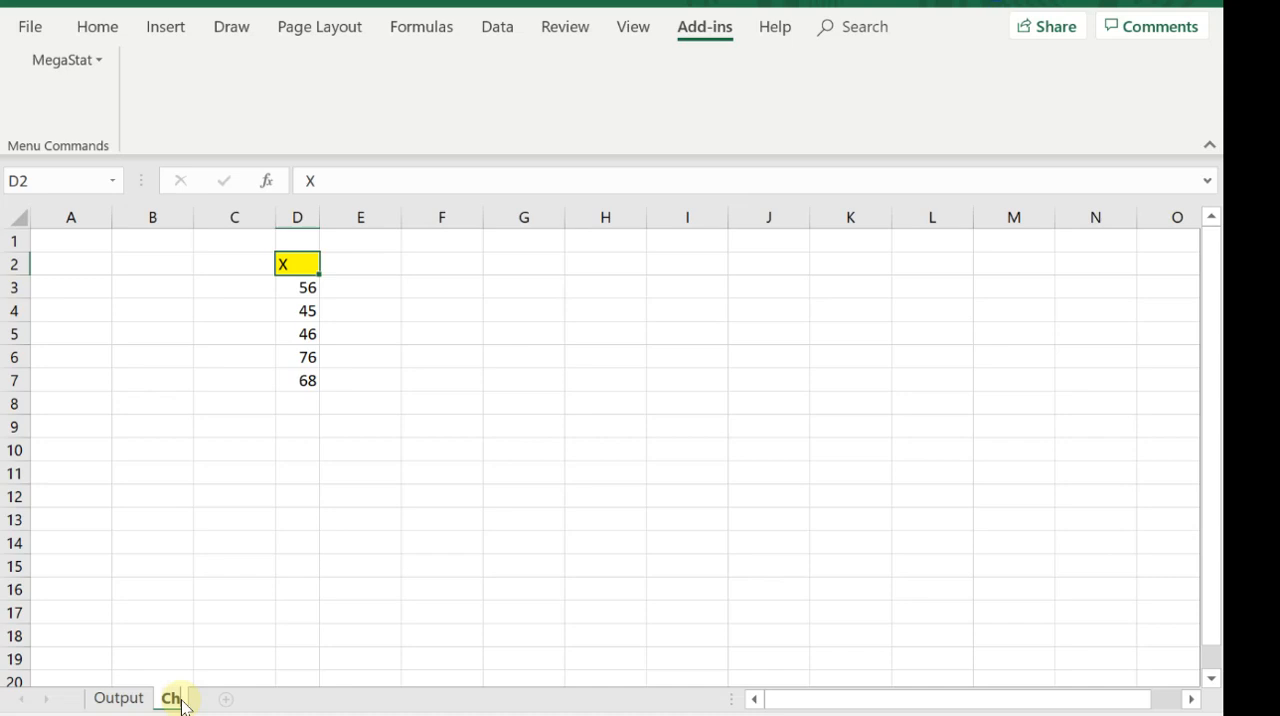
click(172, 698)
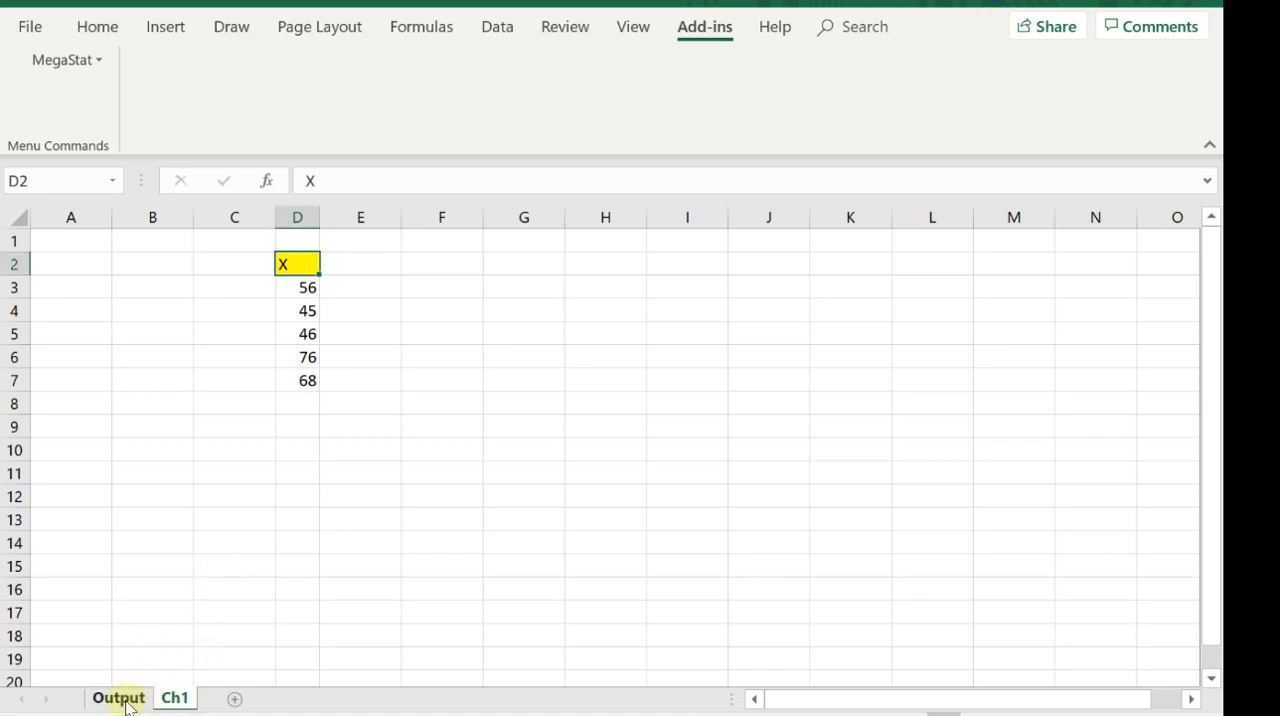
Step: Review the X statistics on the Output sheet, such as mean 58.20 and maximum 76
click(118, 697)
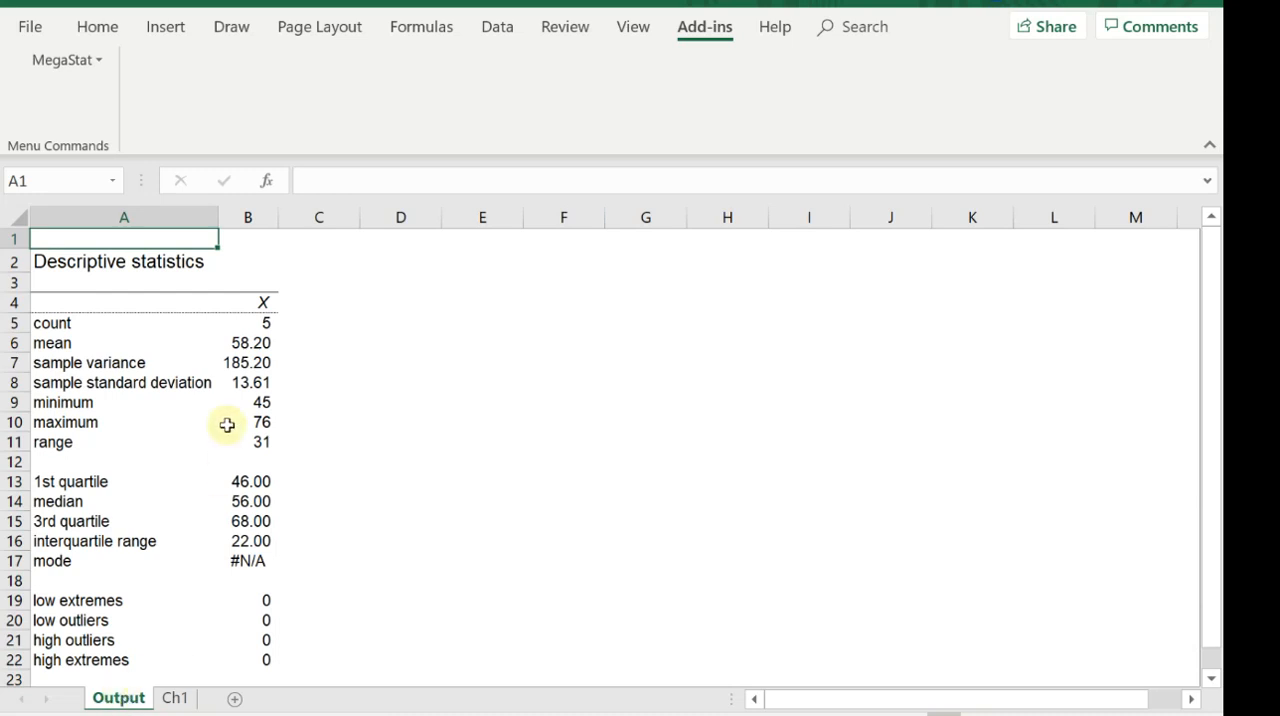
click(248, 322)
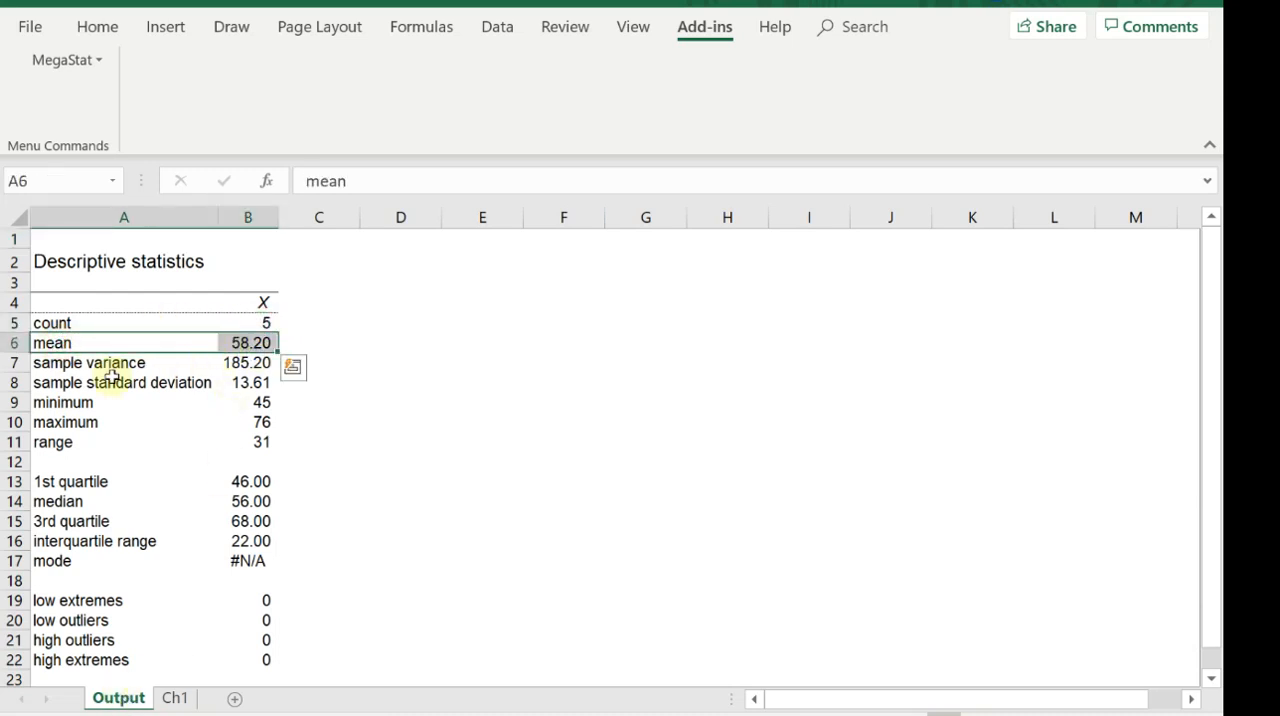
scroll(down, 3)
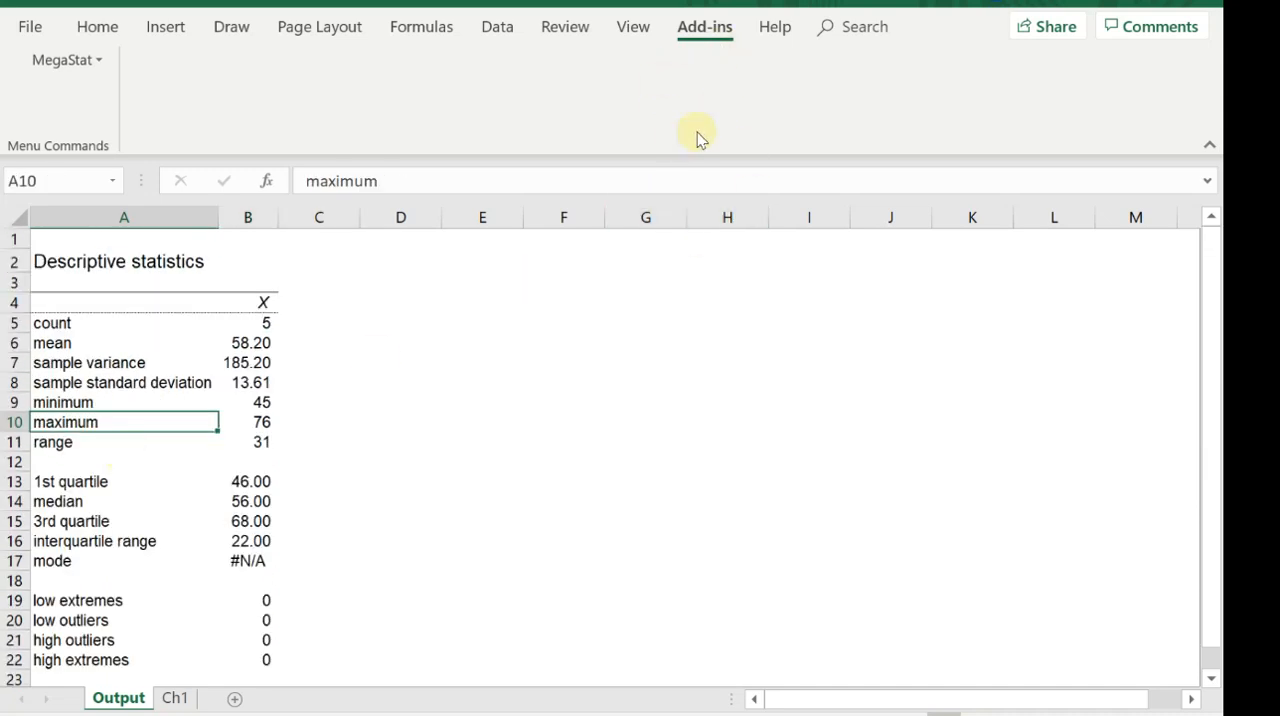
mouse_move(707, 203)
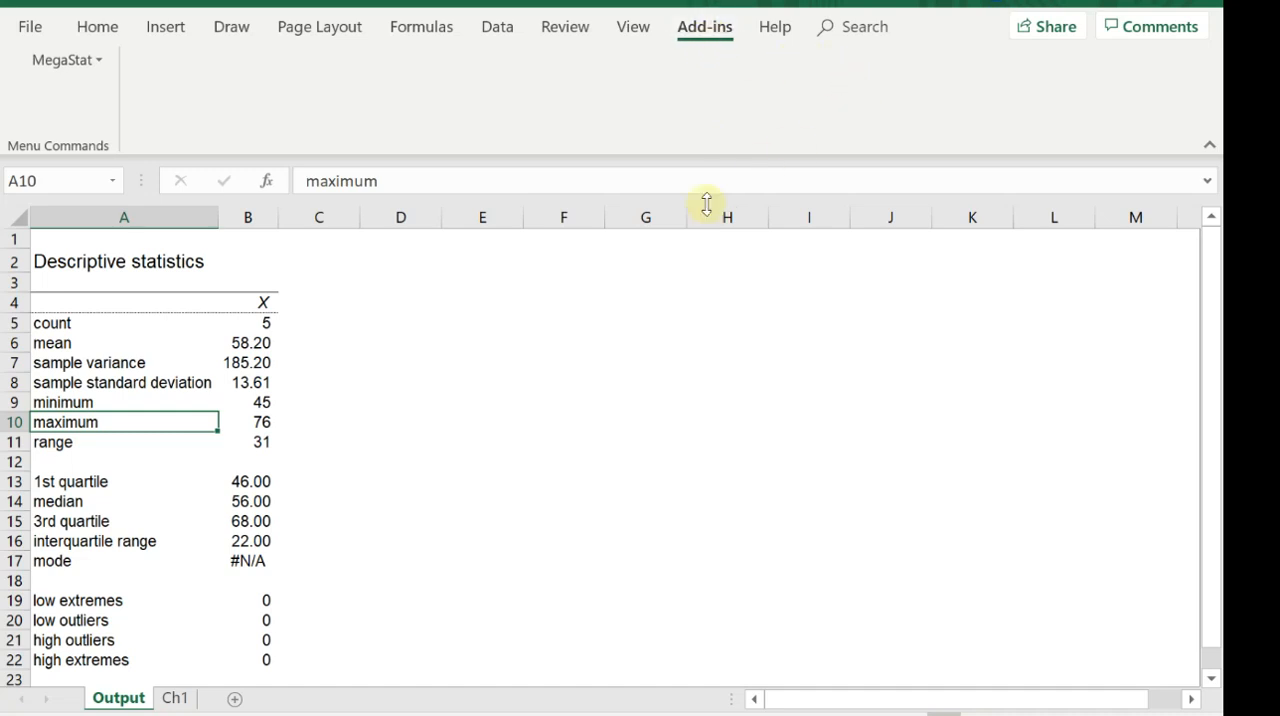
mouse_move(650, 118)
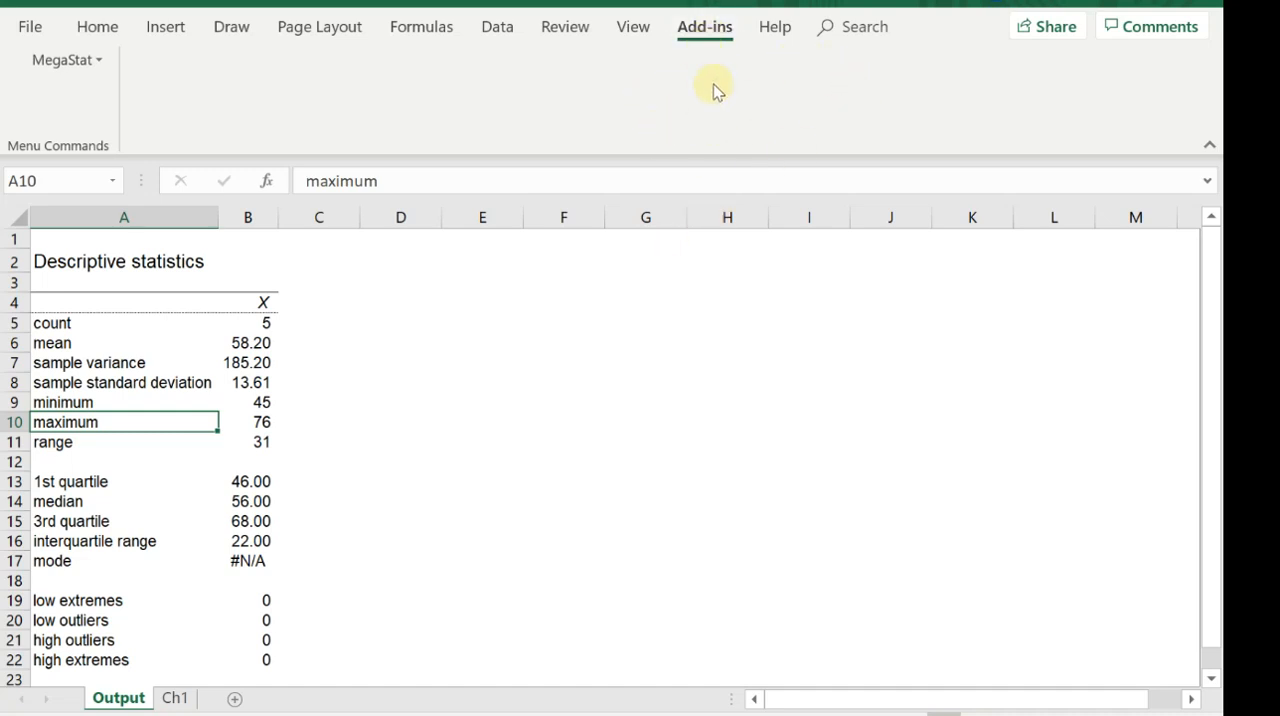
mouse_move(568, 130)
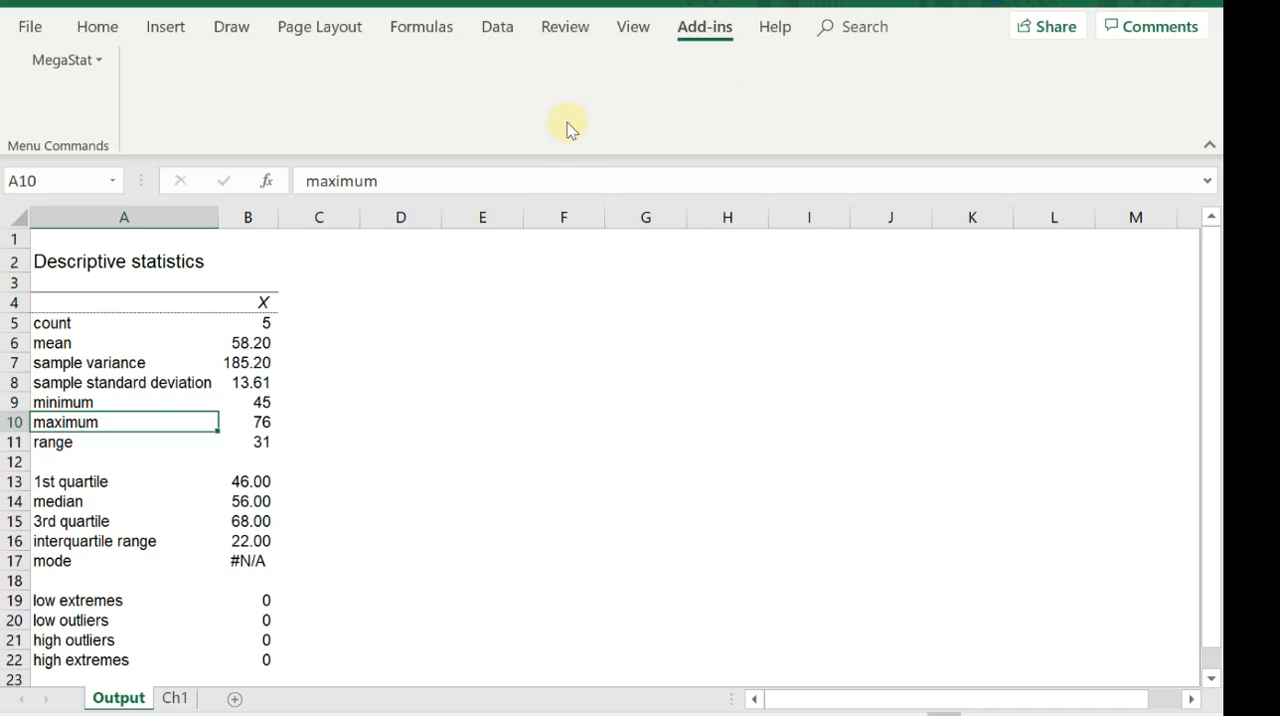
mouse_move(1097, 120)
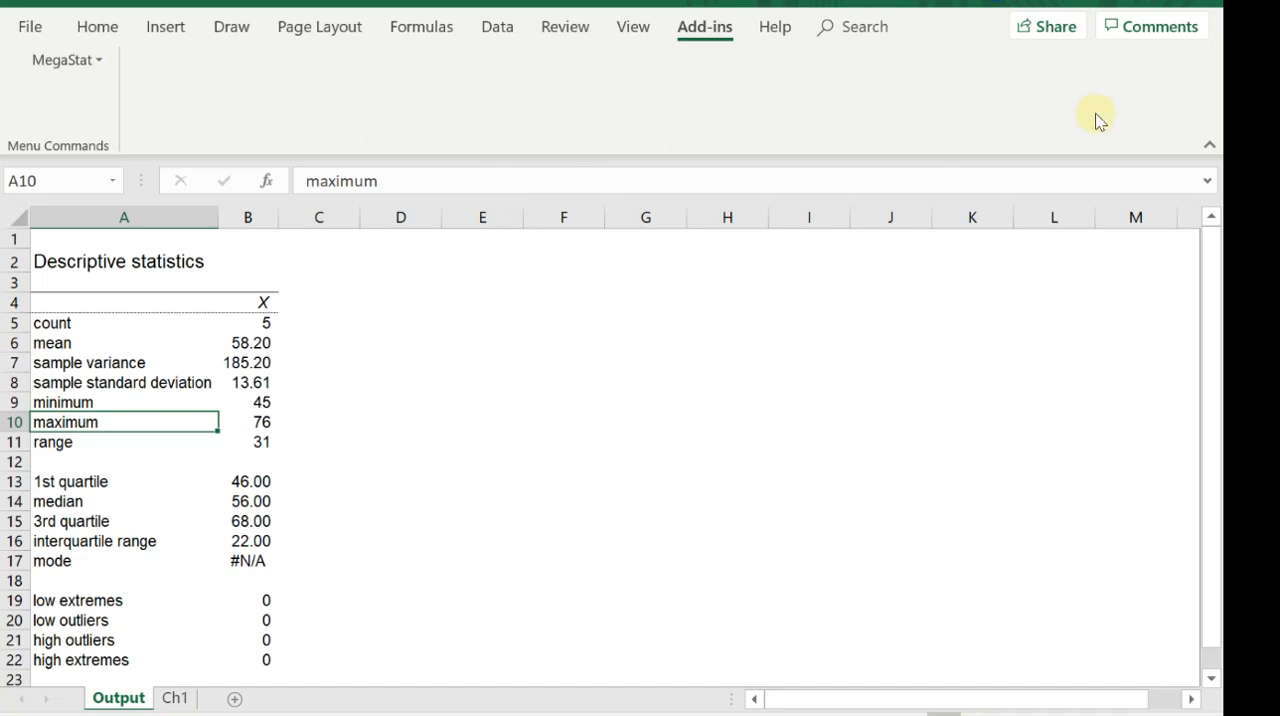